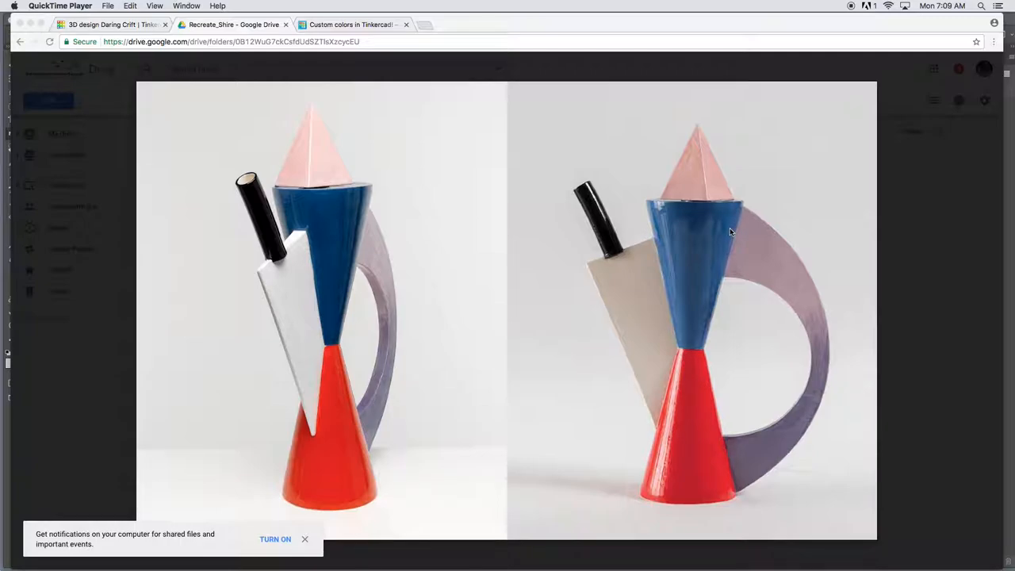
mouse_move(706, 199)
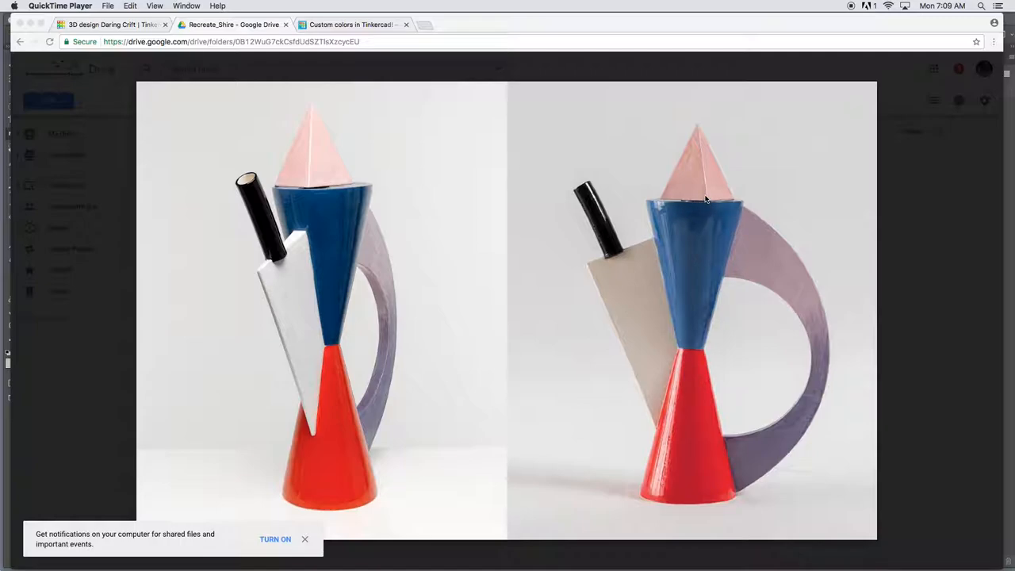
mouse_move(909, 231)
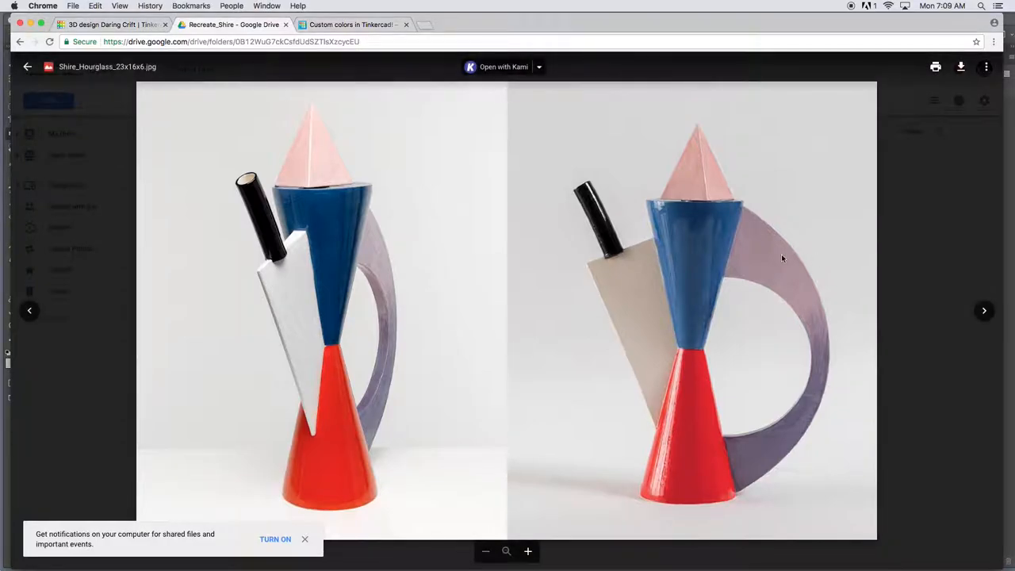
Step: Cycle through the Drive teapot photos until the hourglass teapot reappears, then return to Tinkercad
click(984, 310)
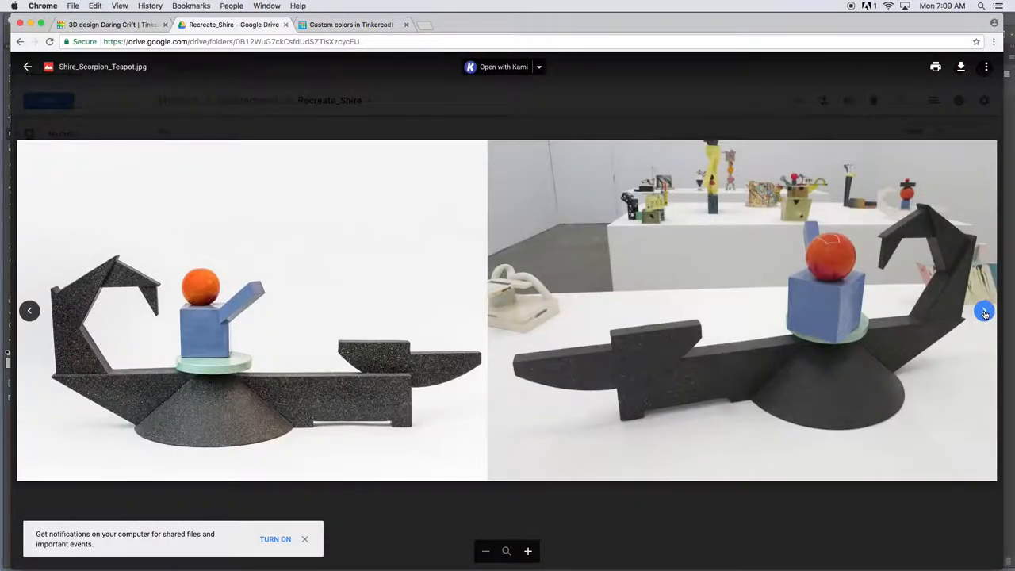
click(984, 310)
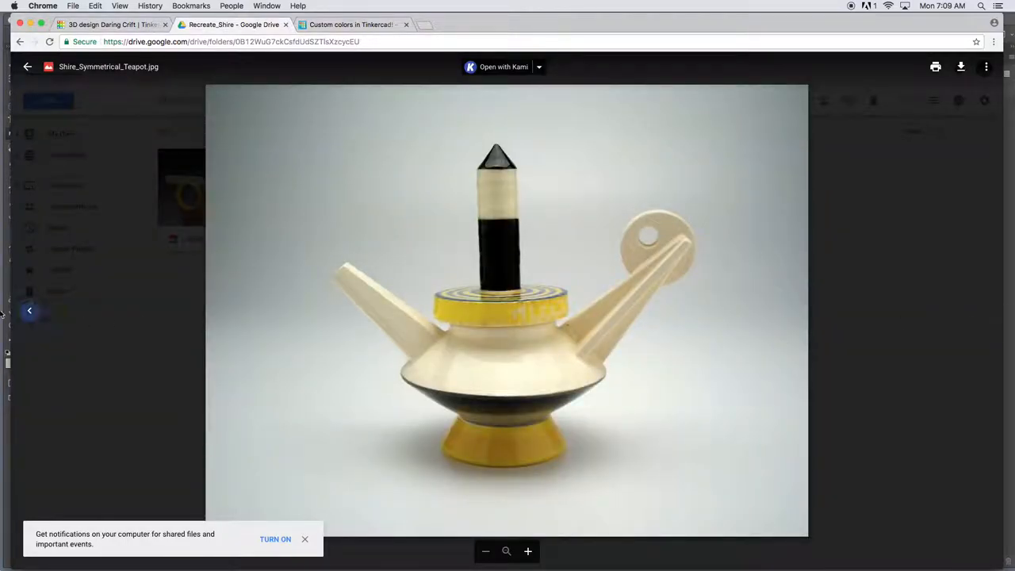
click(30, 310)
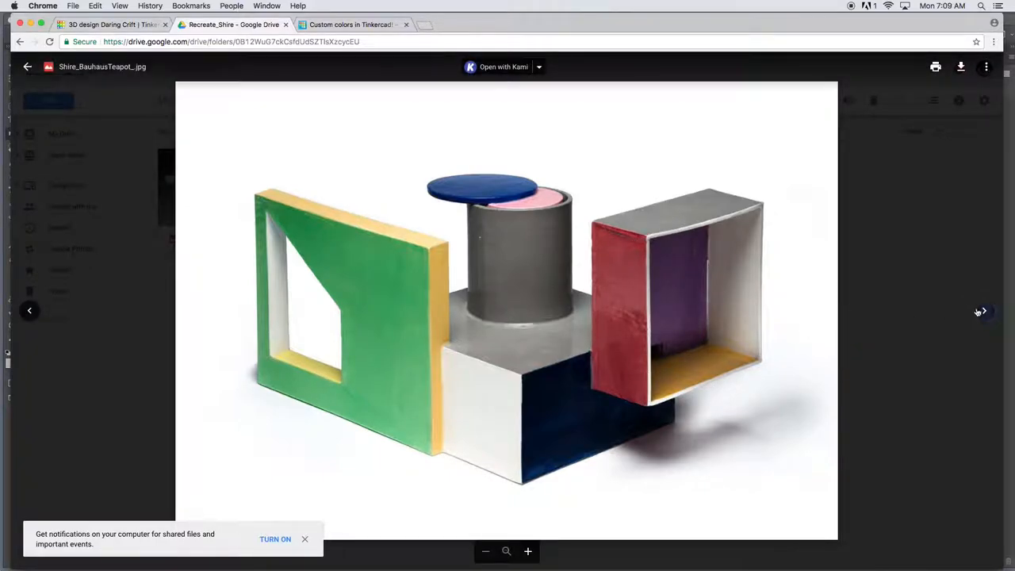
click(980, 310)
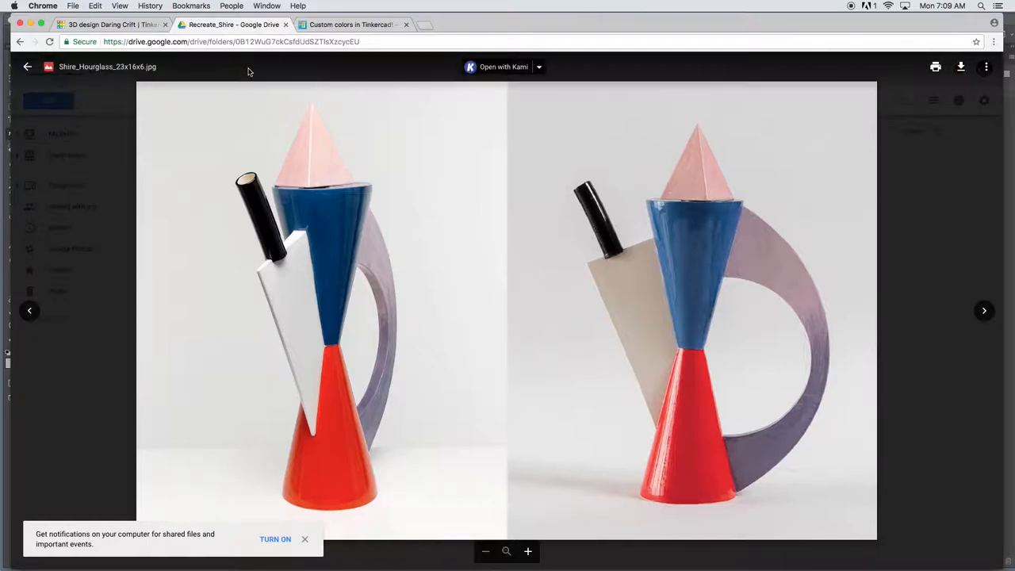
click(111, 24)
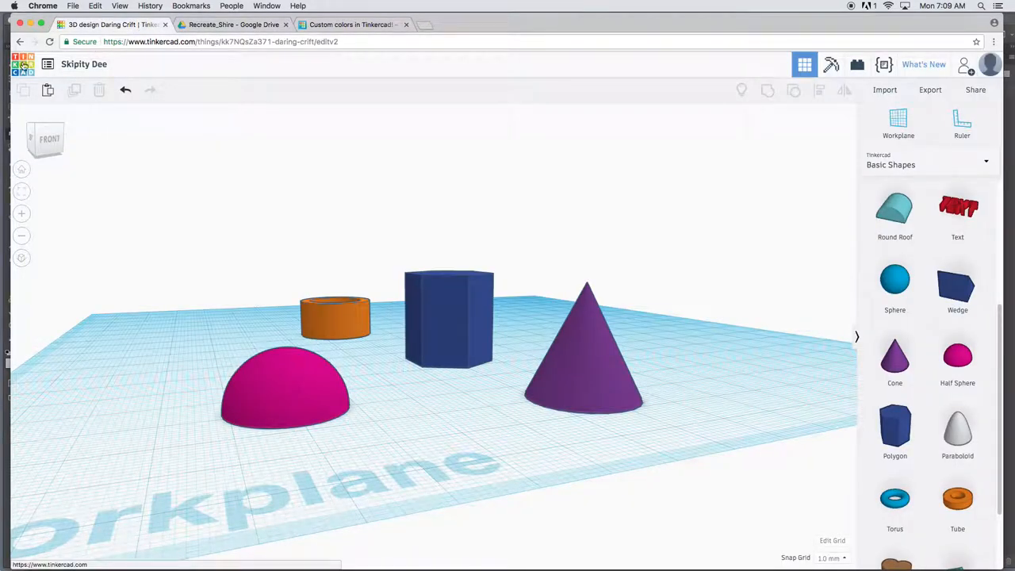
Step: Create a new blank Tinkercad design from the dashboard and rename it 'Peter Shire Teapot'
click(20, 41)
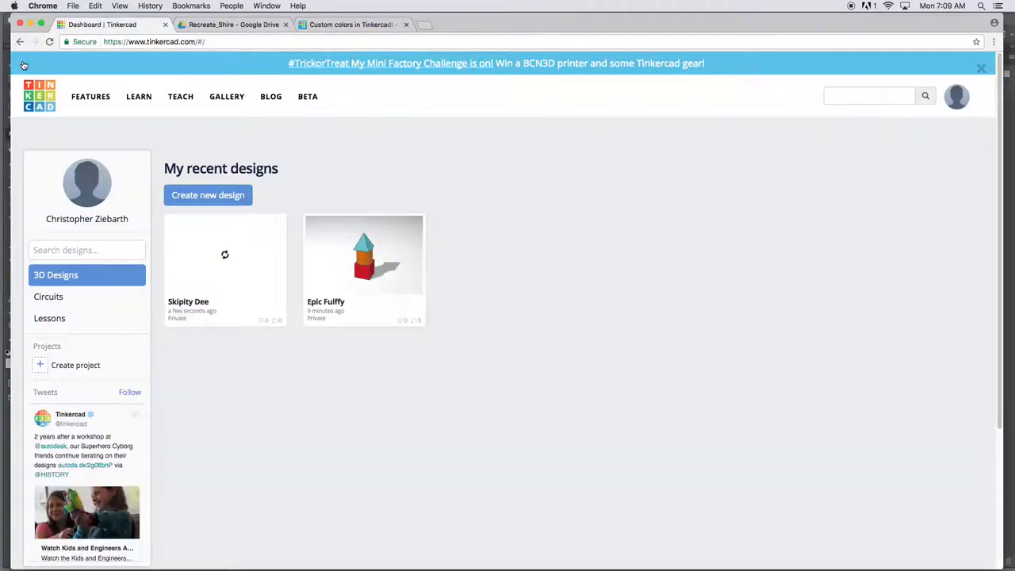
click(208, 195)
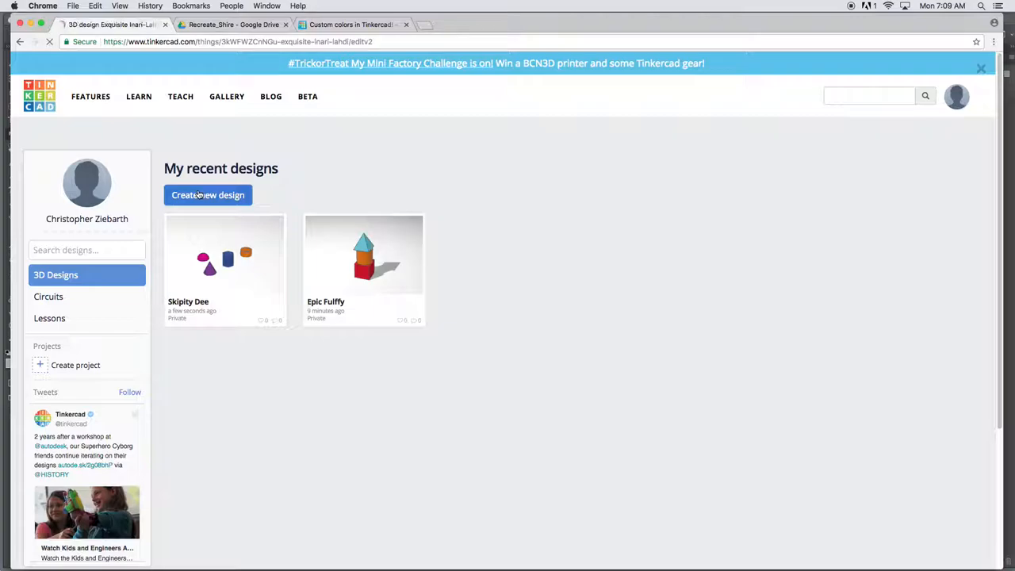
click(207, 195)
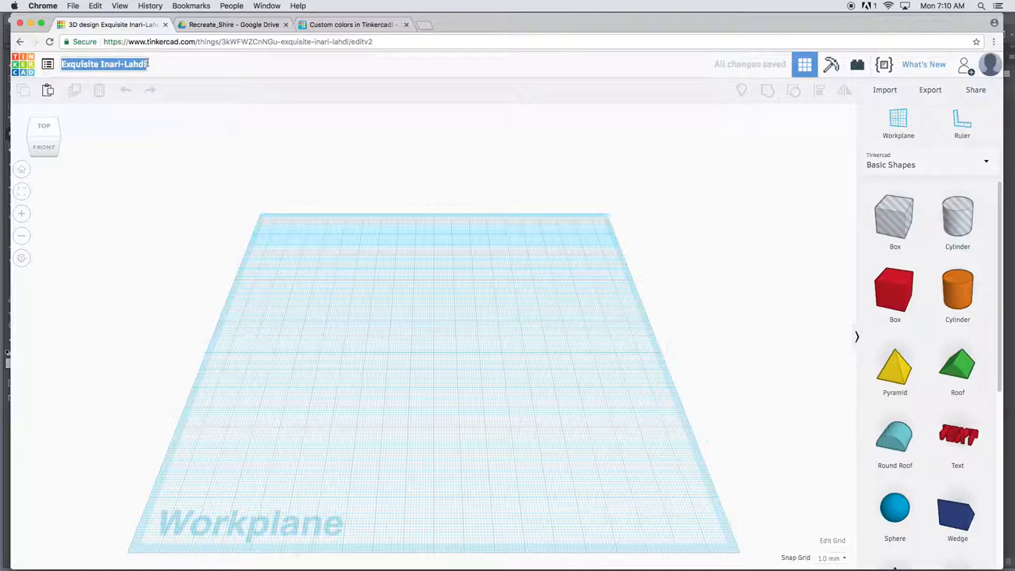
text(Peter Shire Teapo)
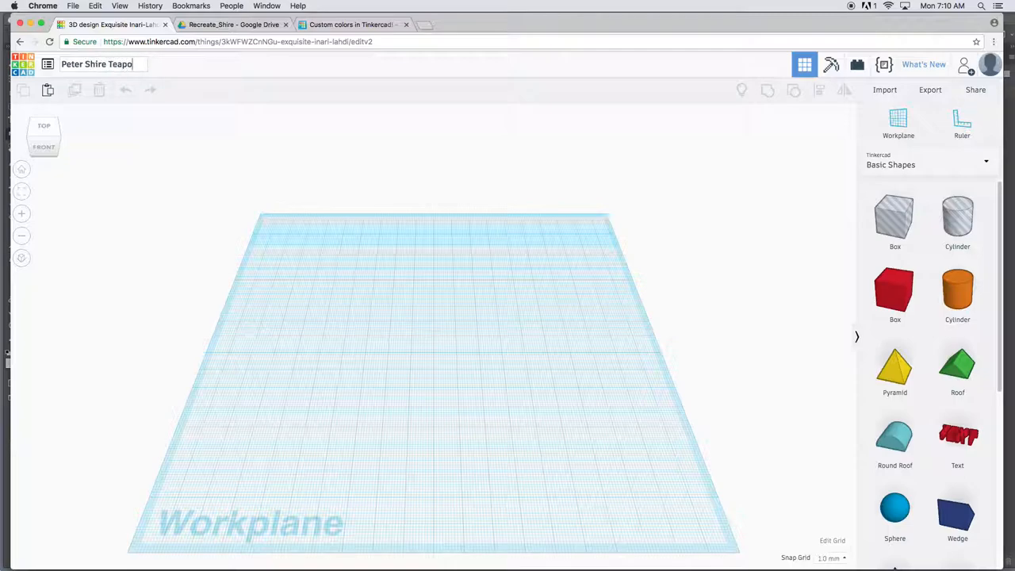
text(t)
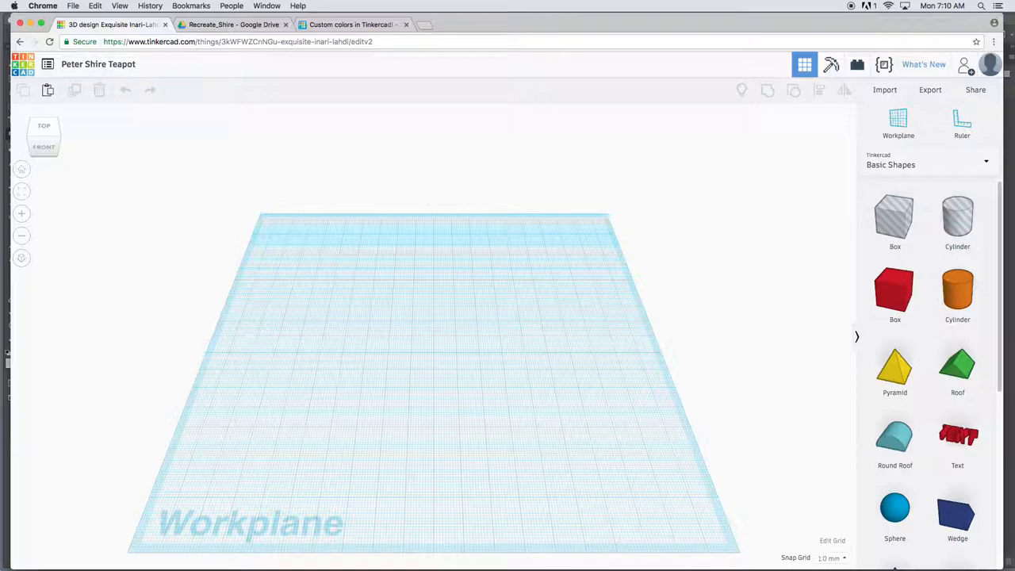
mouse_move(565, 245)
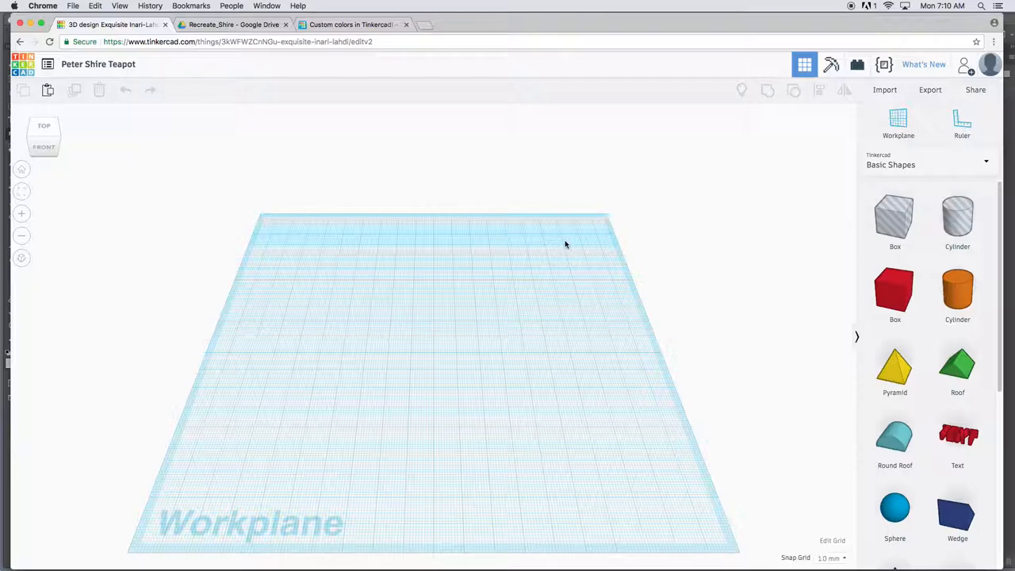
mouse_move(21, 235)
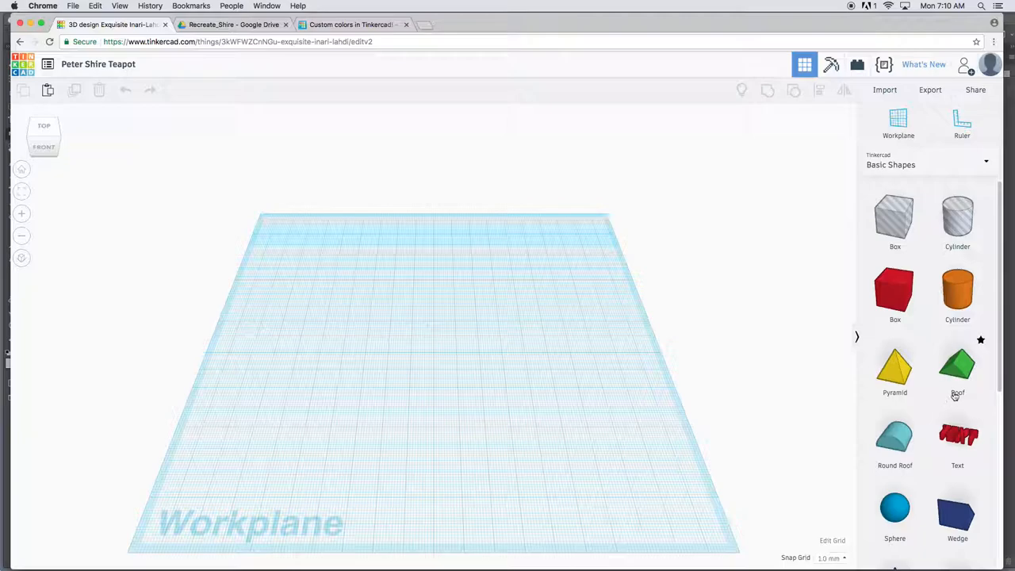
Step: Scroll the shapes panel and check the hourglass teapot reference photo
scroll(down, 3)
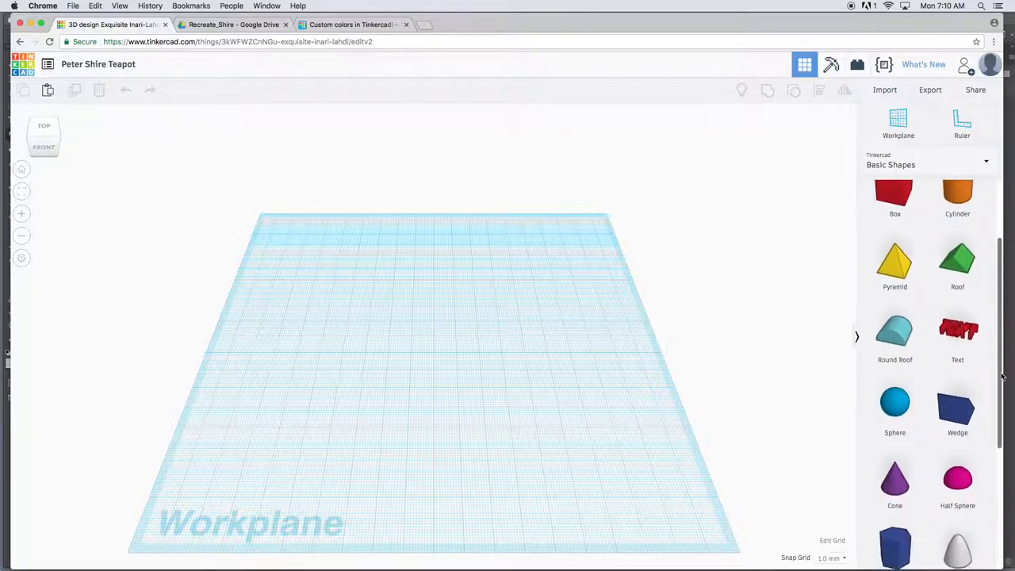
scroll(down, 3)
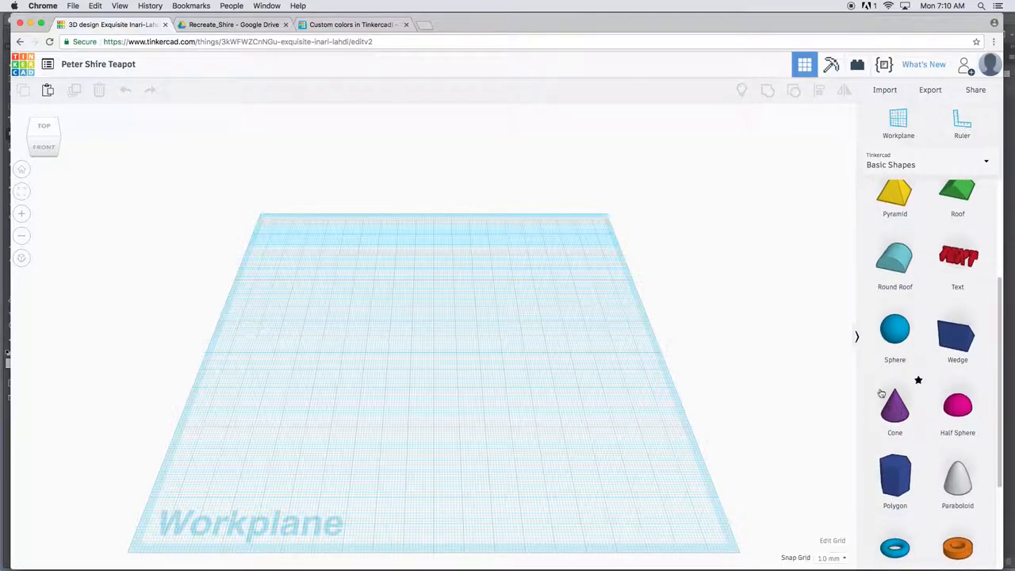
click(232, 24)
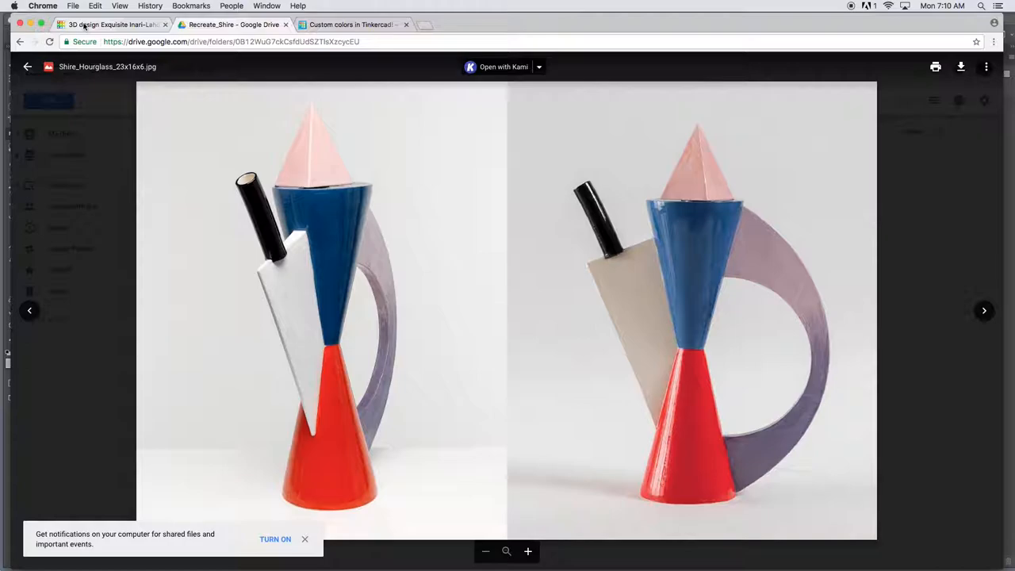
click(111, 25)
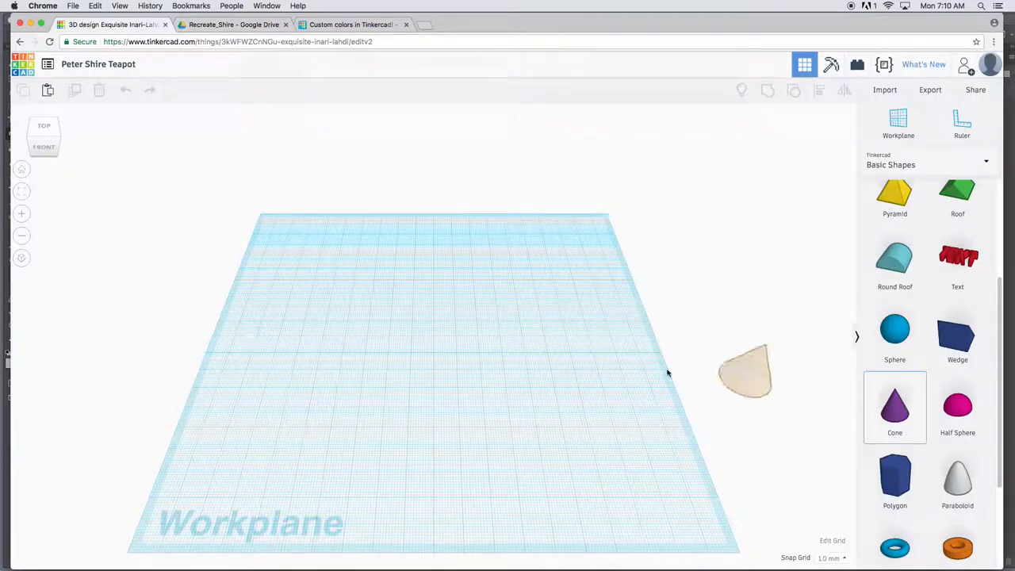
Step: Place a cone at the workplane centre, tilt the view, and enlarge it to about 39 mm tall
drag(745, 373, 438, 345)
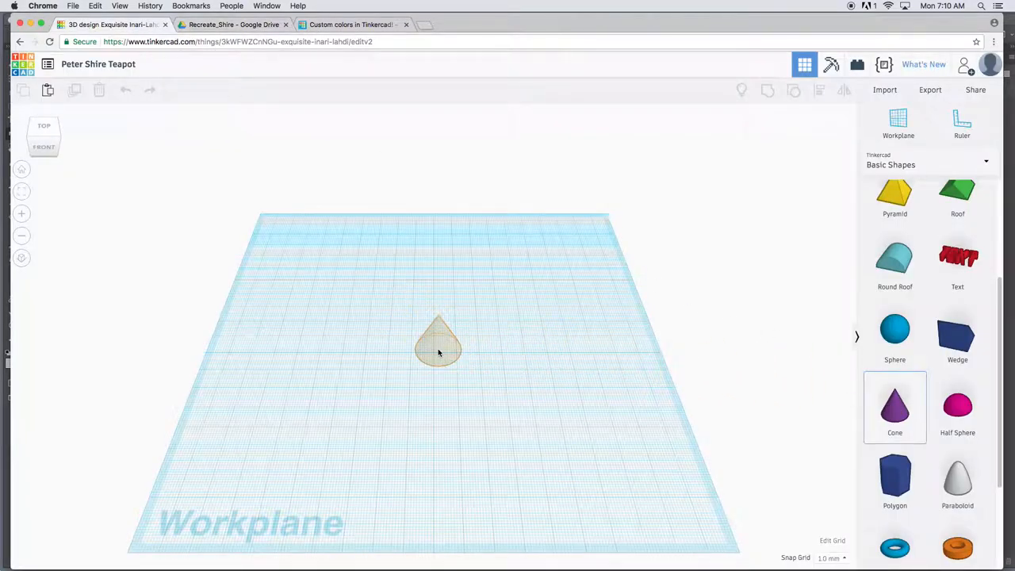
click(439, 352)
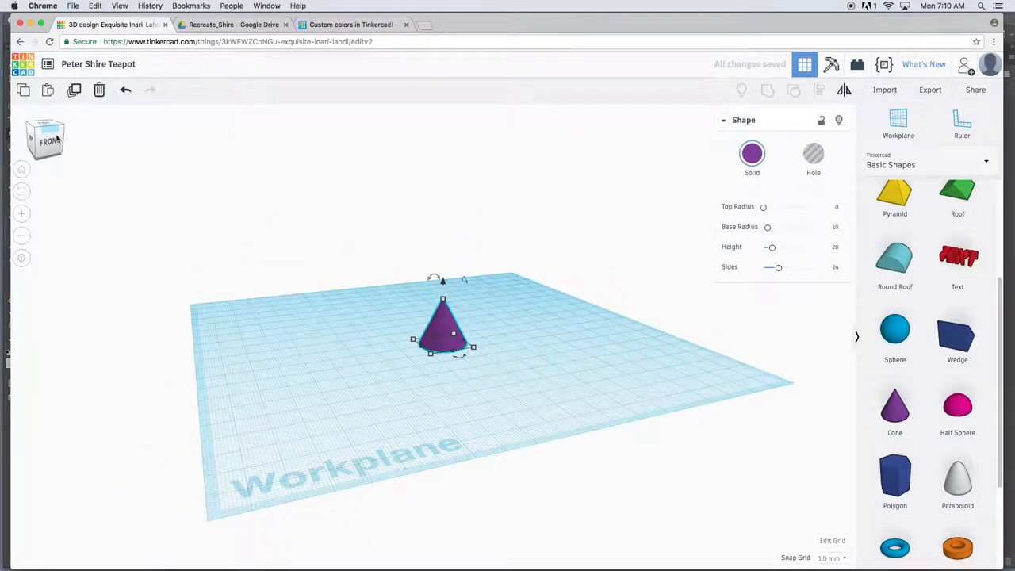
click(232, 25)
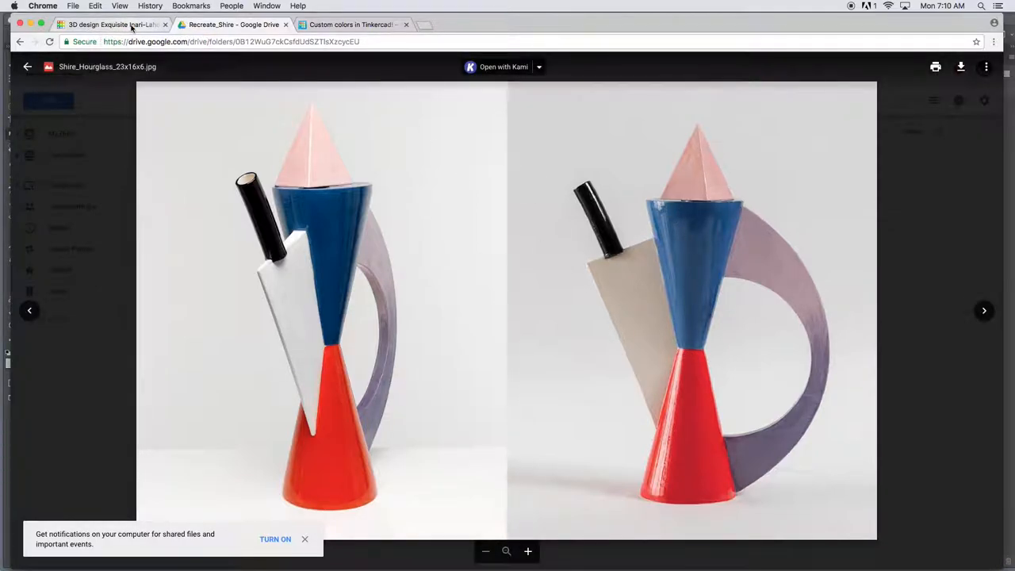
click(111, 24)
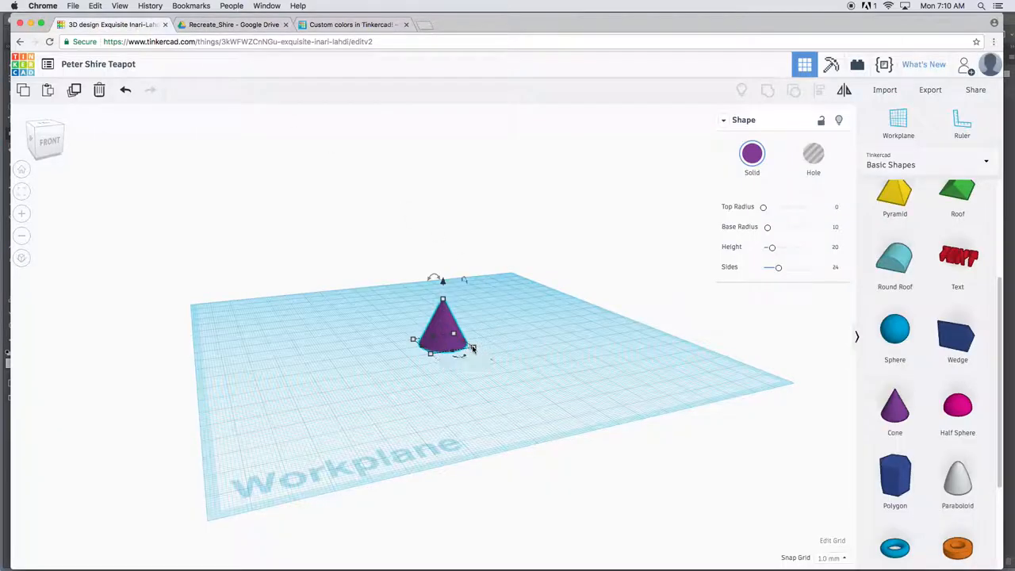
drag(472, 349, 500, 351)
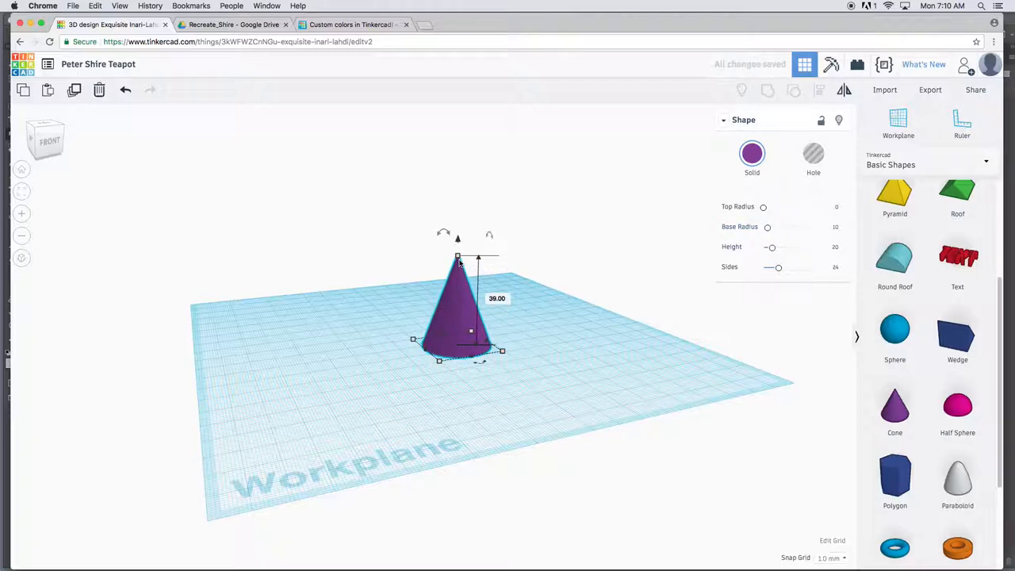
click(397, 316)
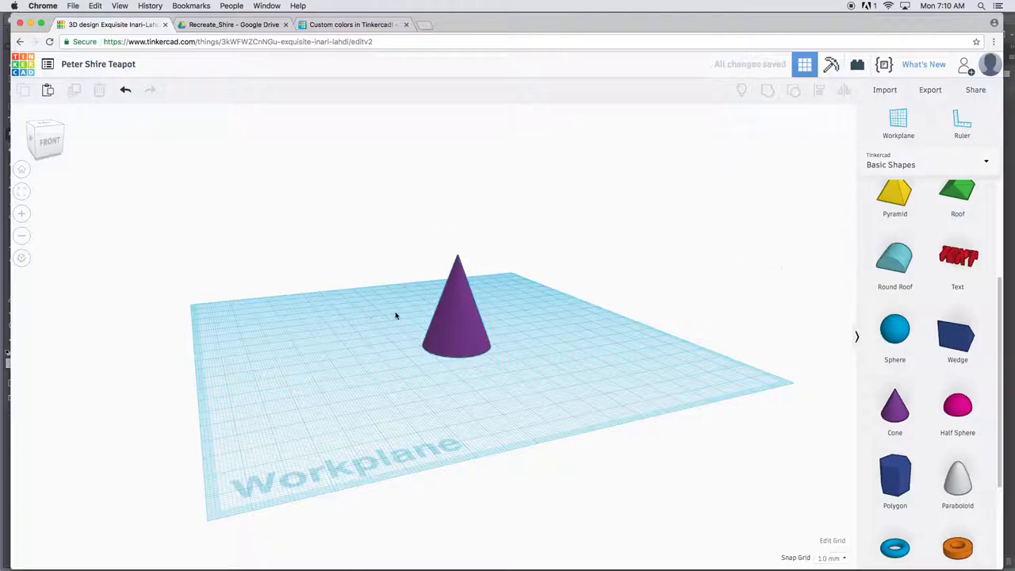
mouse_move(456, 315)
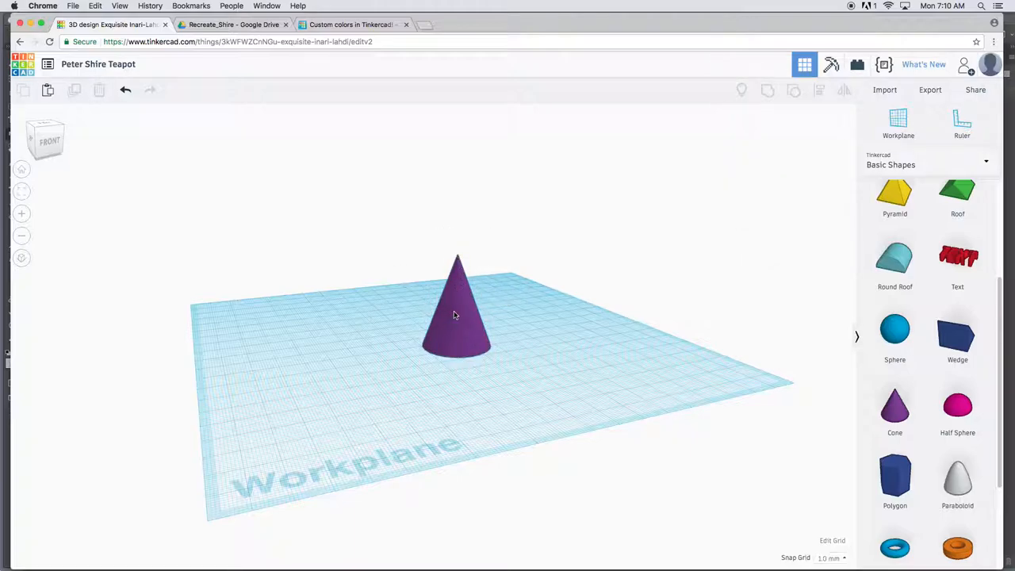
Step: Give the cone a flat top (about 4 mm top, 11 mm base radius) and centre it
click(456, 309)
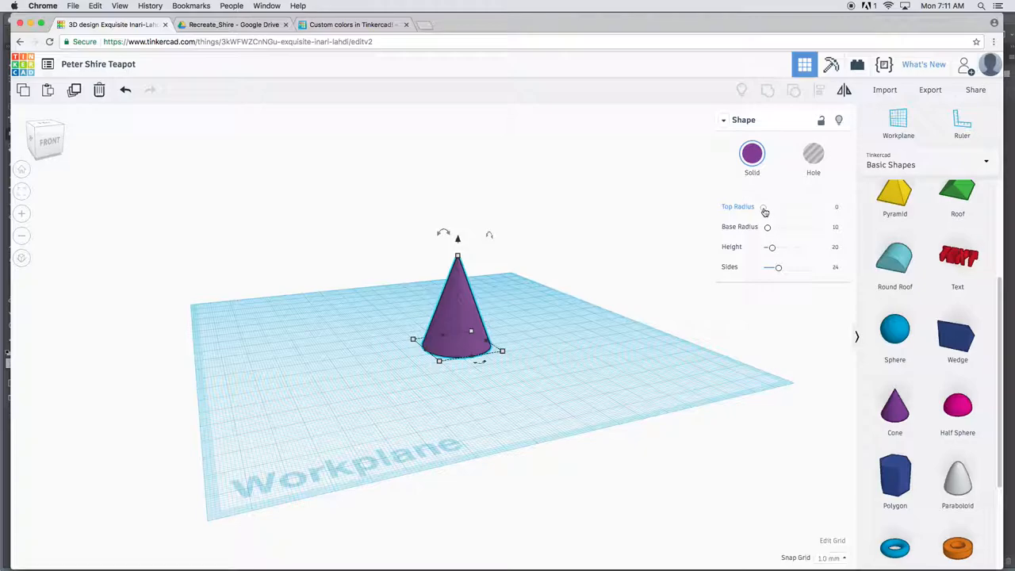
drag(764, 207, 767, 207)
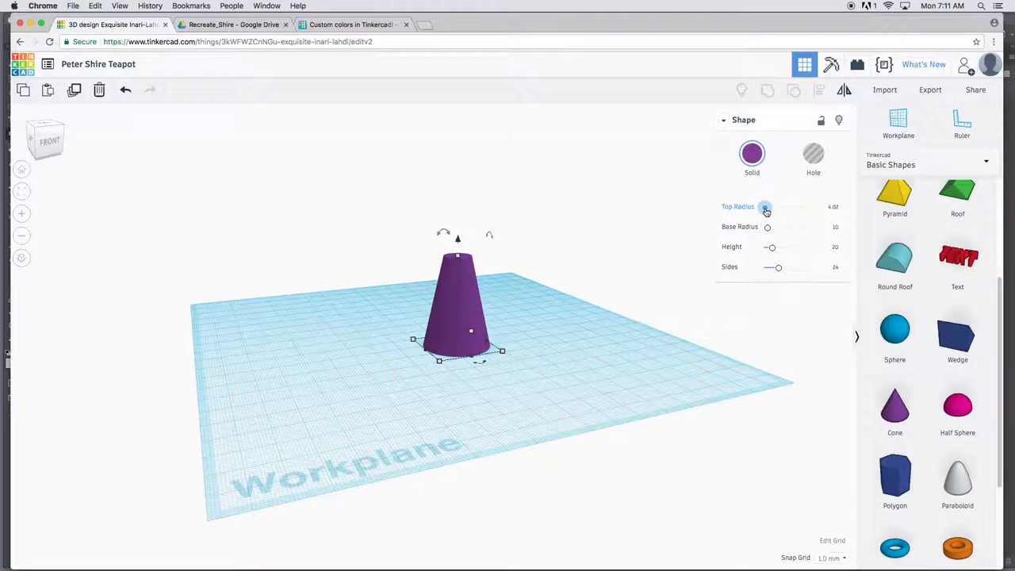
drag(770, 227, 769, 231)
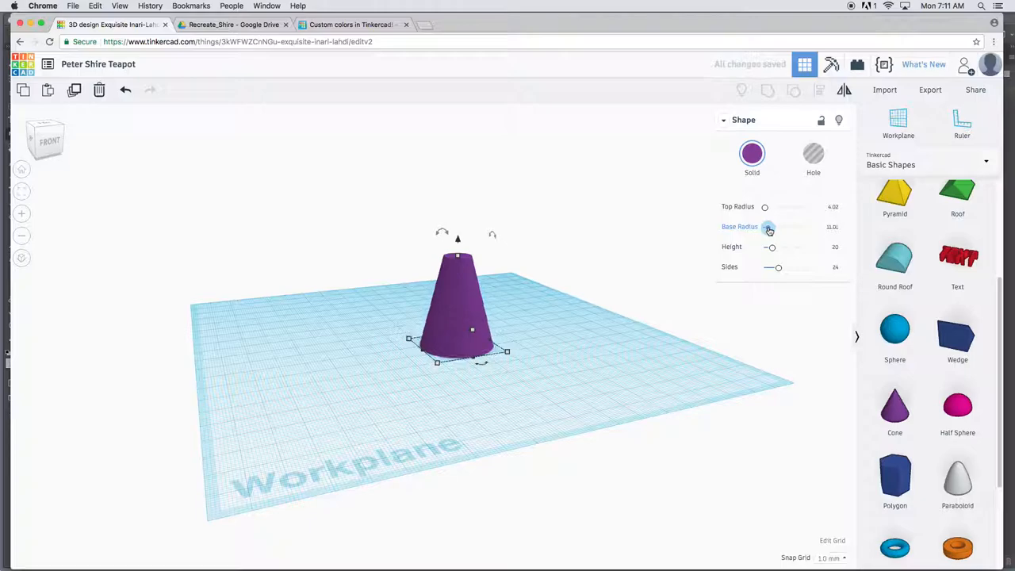
click(549, 281)
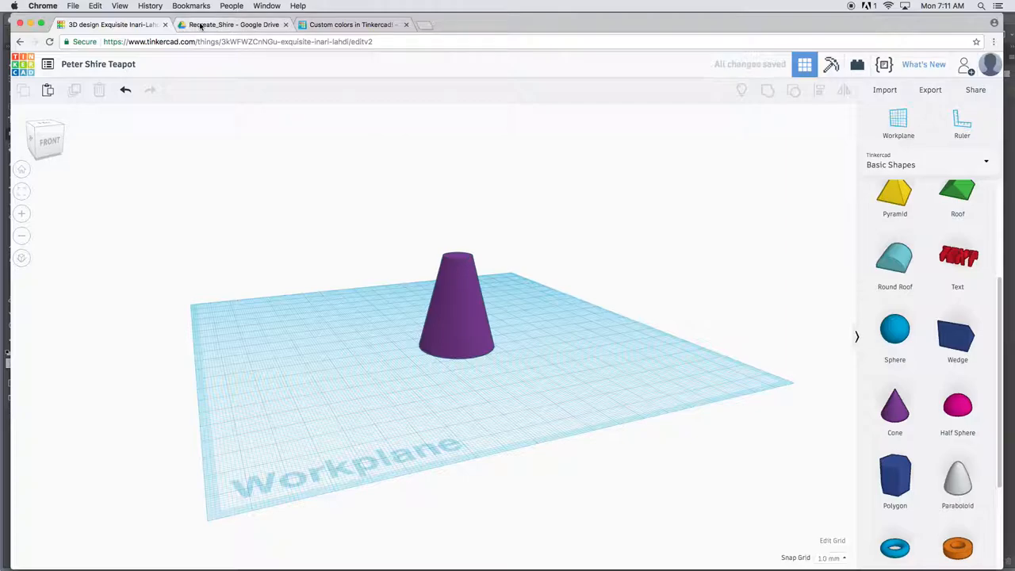
click(230, 25)
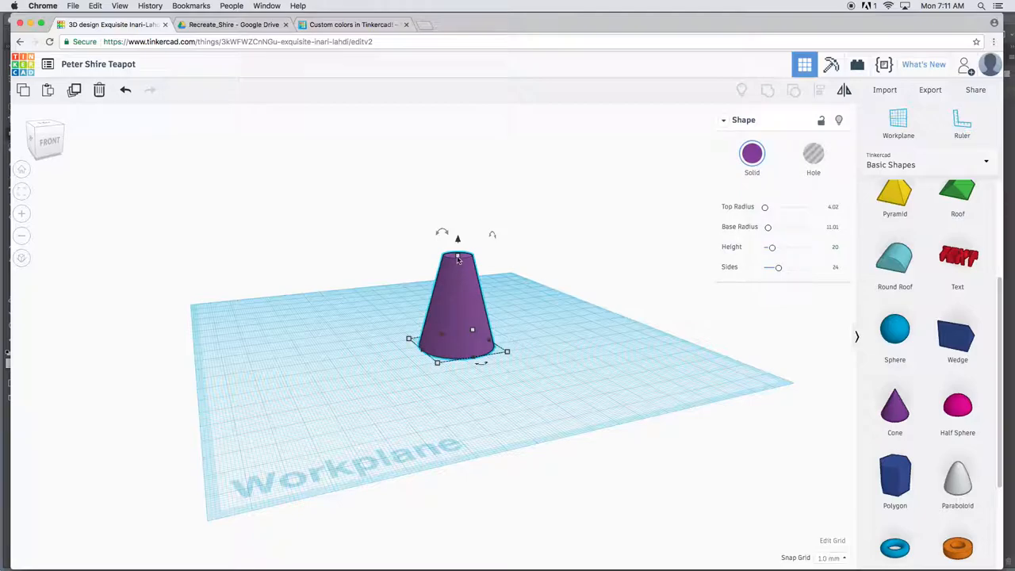
drag(457, 238, 479, 250)
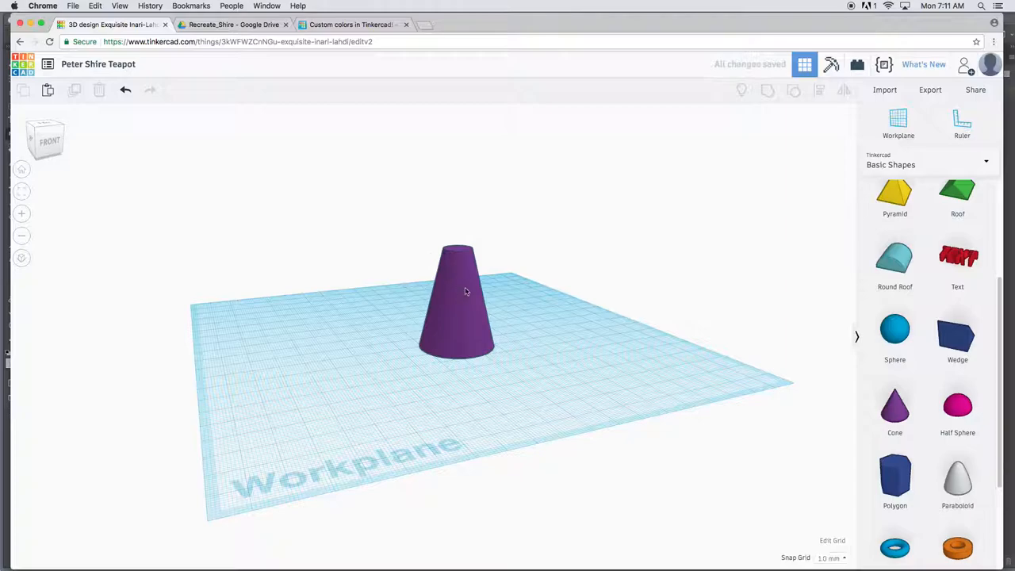
Step: Duplicate the cone, move the copy beside the original, and flip it upside down
click(457, 305)
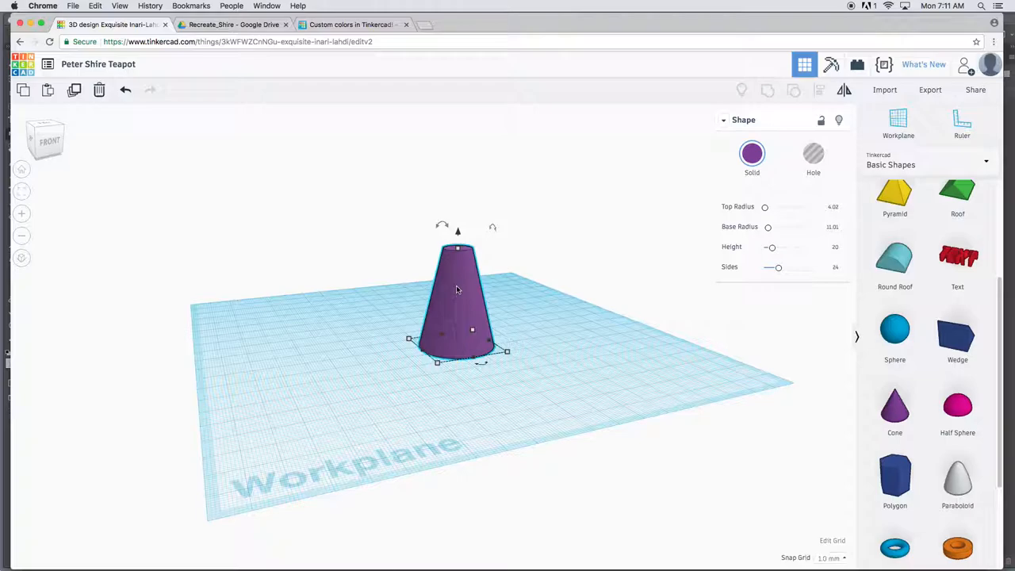
drag(457, 309, 492, 301)
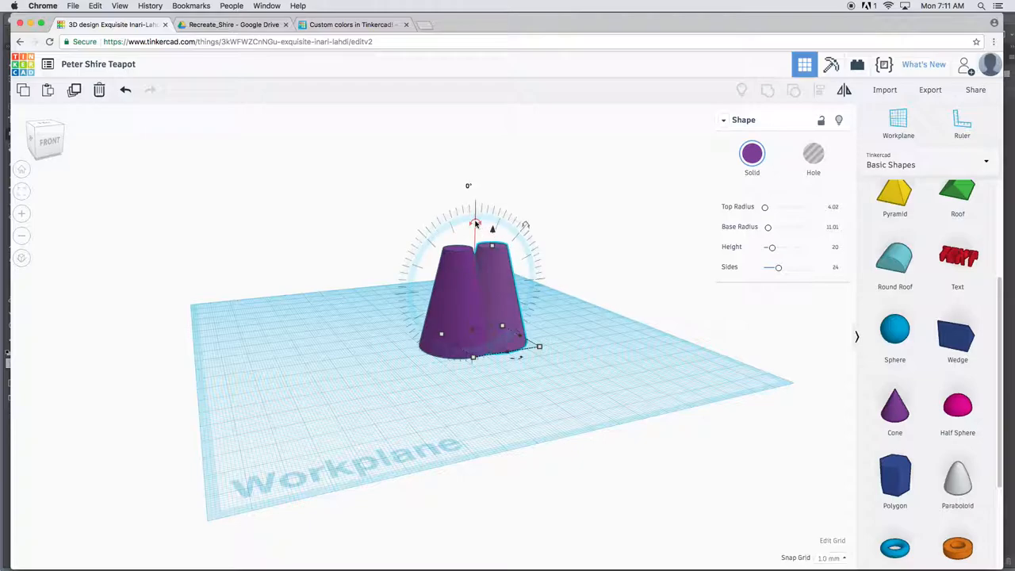
drag(476, 222, 432, 238)
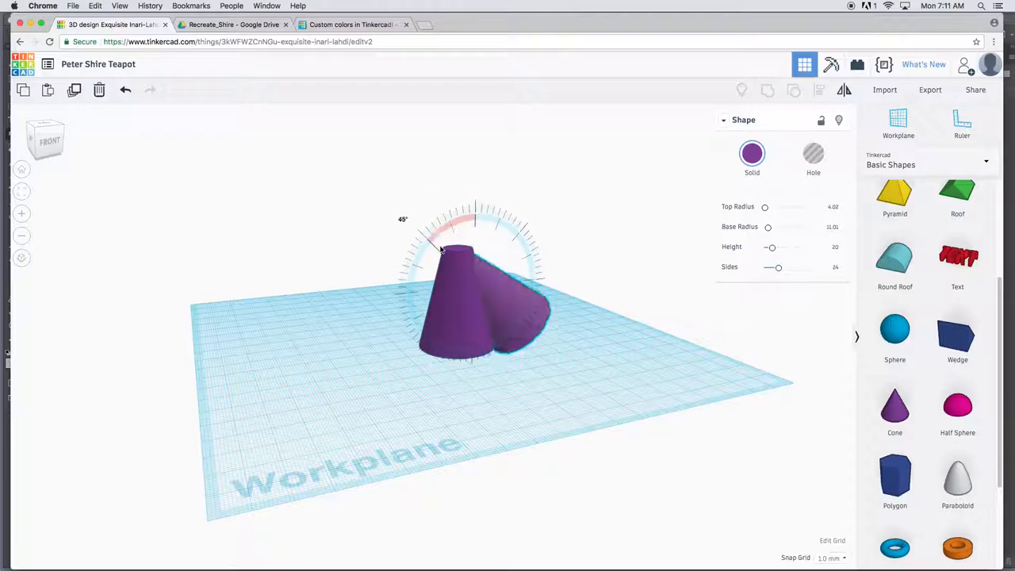
drag(440, 245, 476, 326)
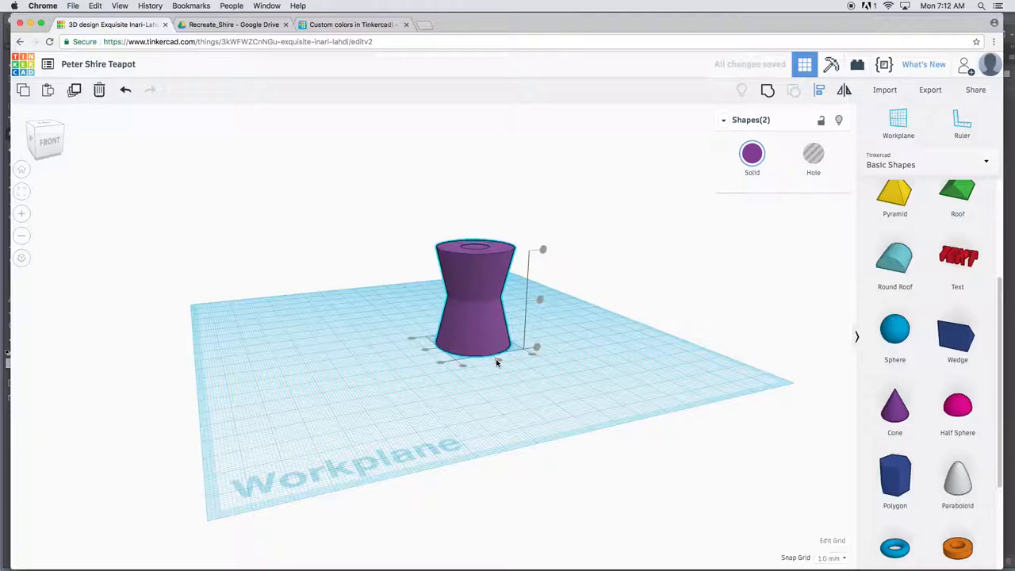
mouse_move(498, 348)
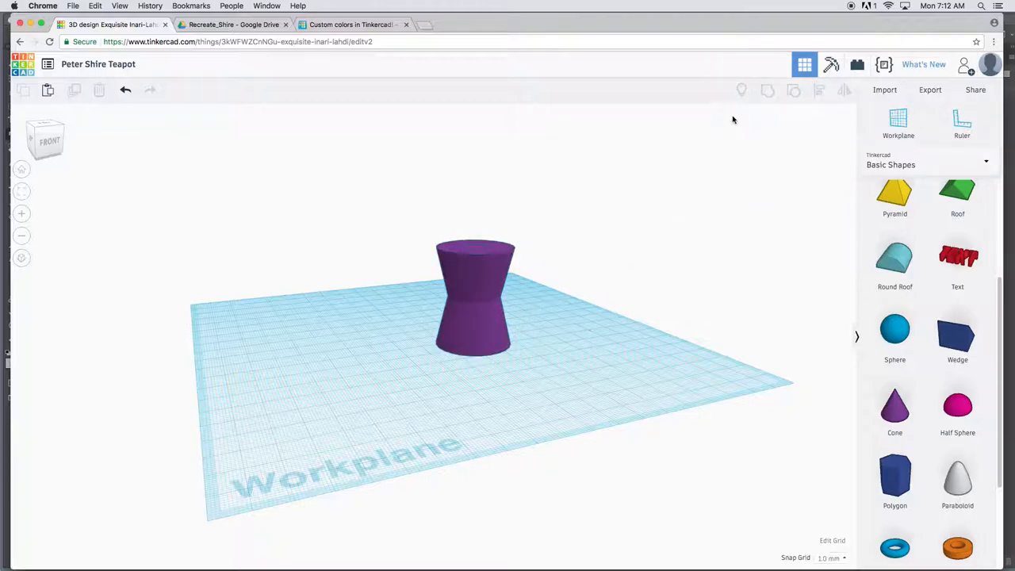
Step: Try a different height for the lower cone, then bring it back to 20 mm
click(476, 301)
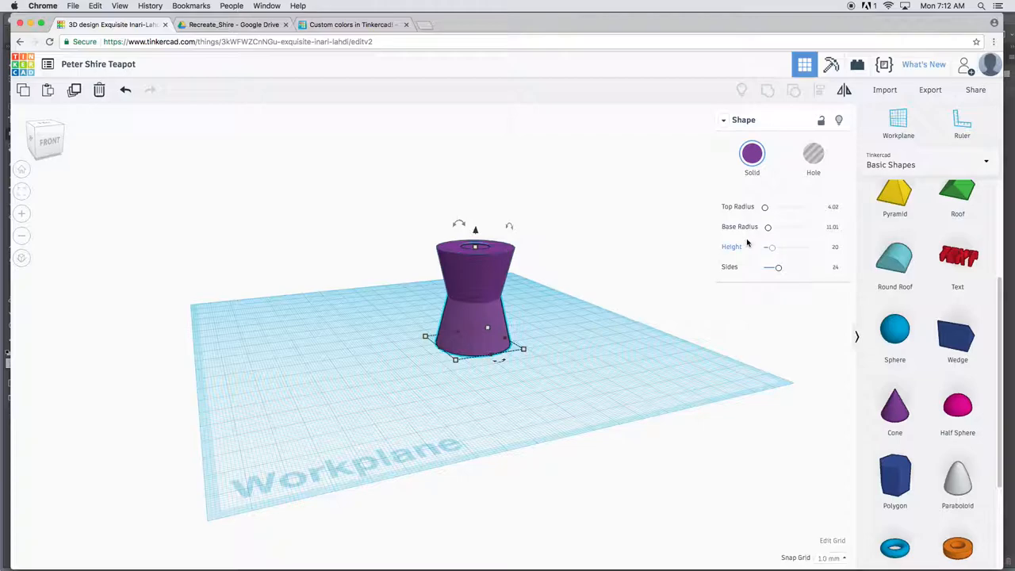
click(833, 247)
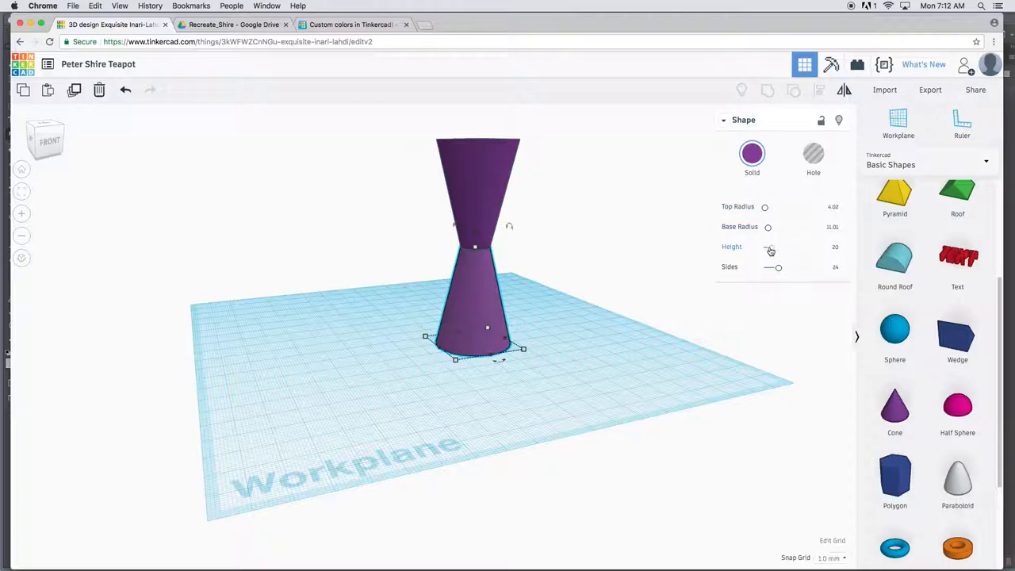
drag(765, 247, 775, 246)
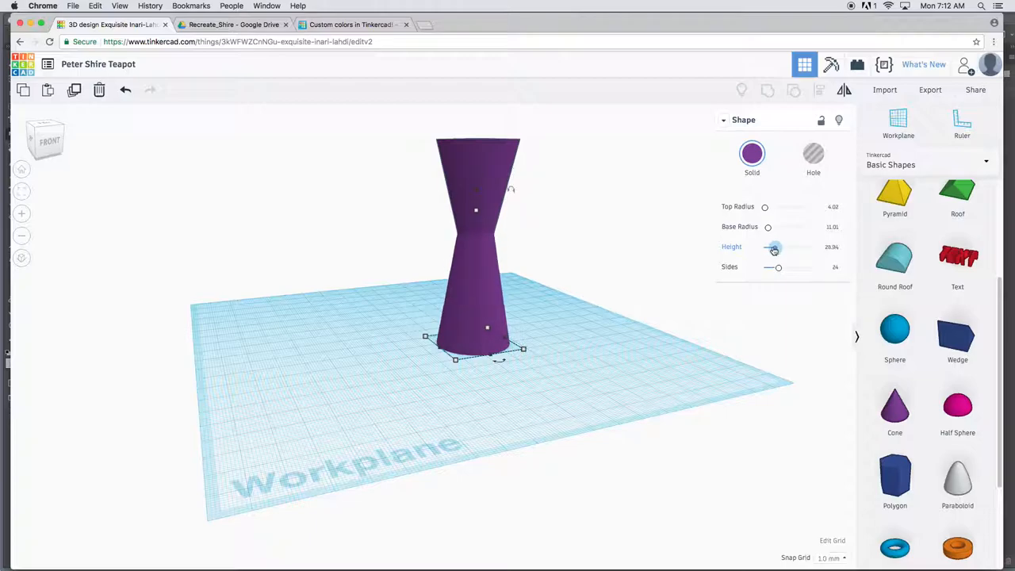
drag(774, 247, 771, 249)
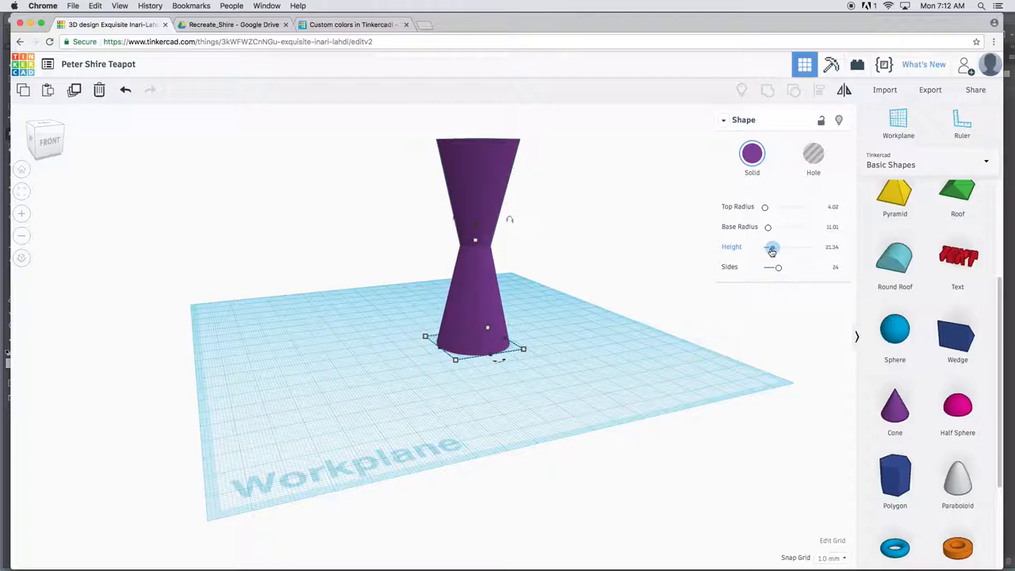
drag(772, 247, 770, 247)
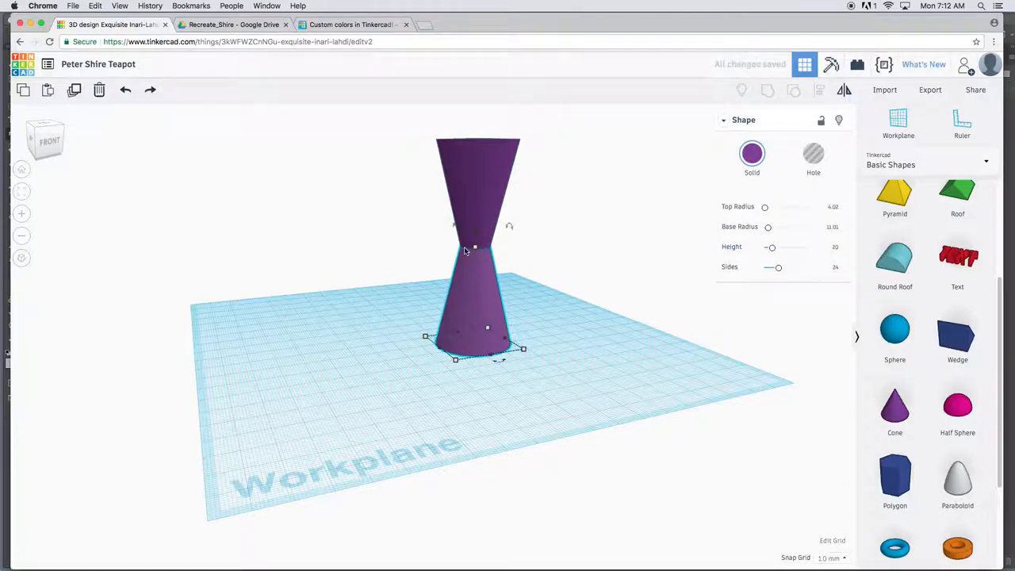
mouse_move(511, 282)
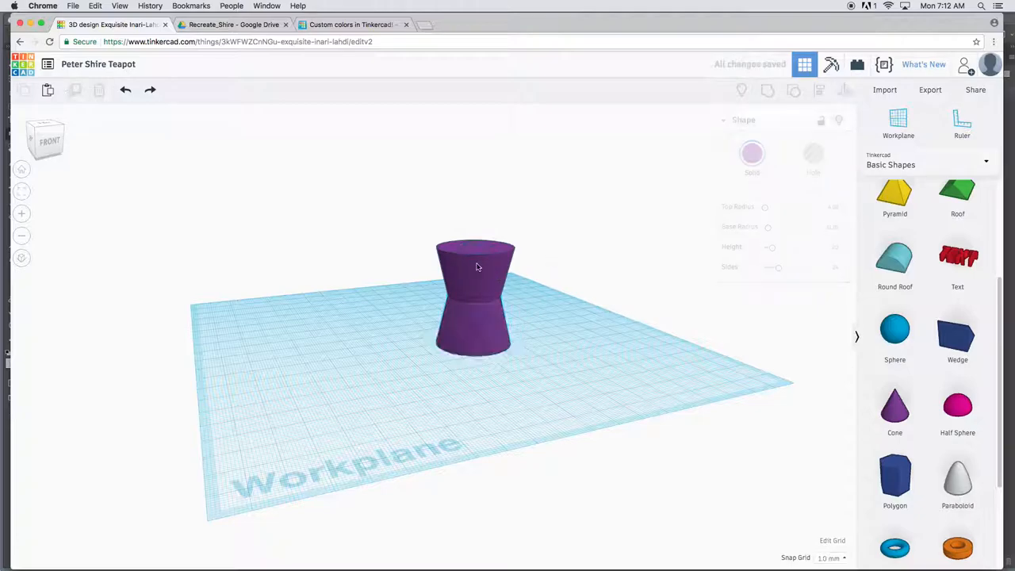
Step: Select the upper cone, zoom in on the join and back out, then compare with the reference photo
click(475, 302)
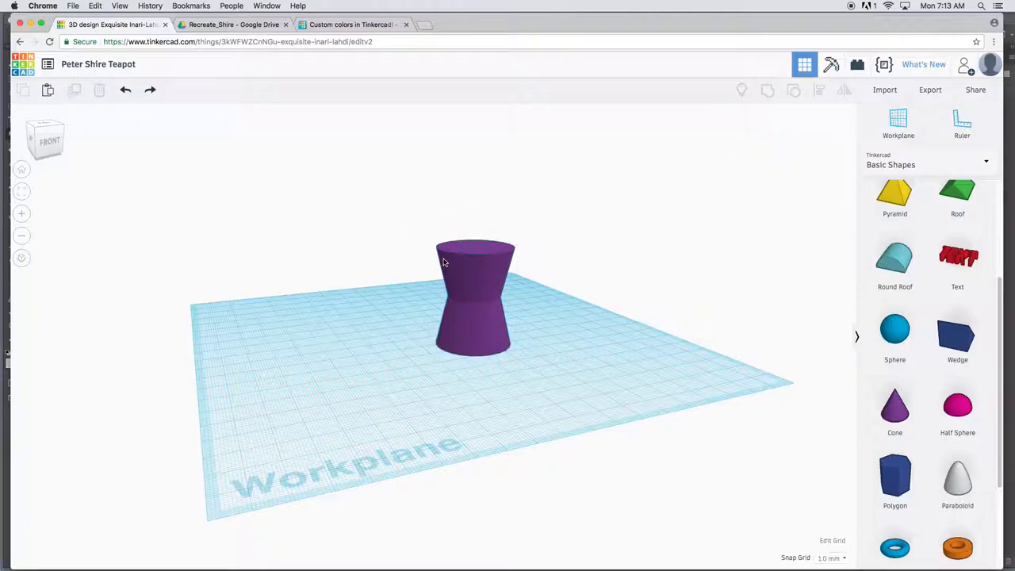
click(475, 297)
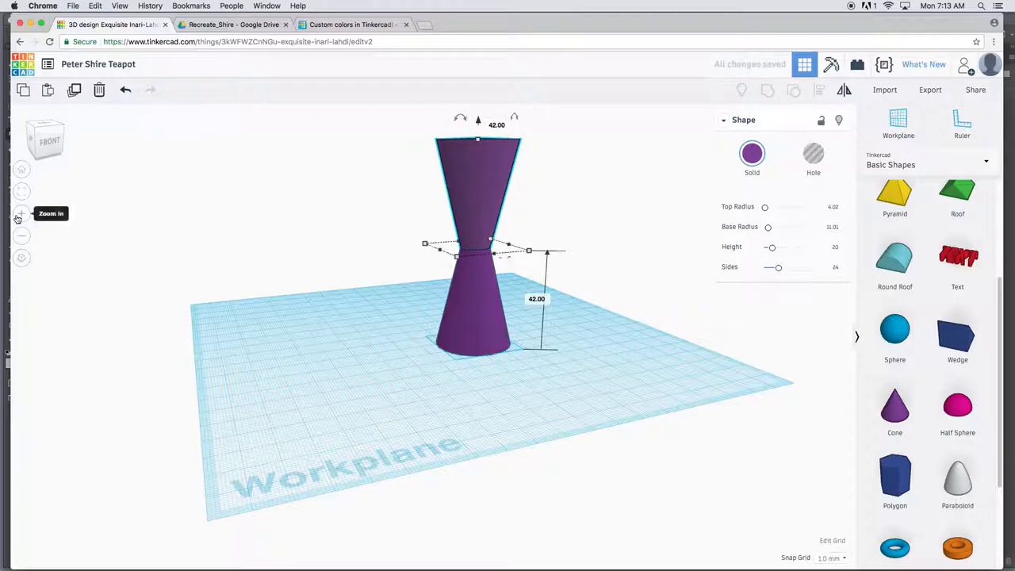
click(21, 212)
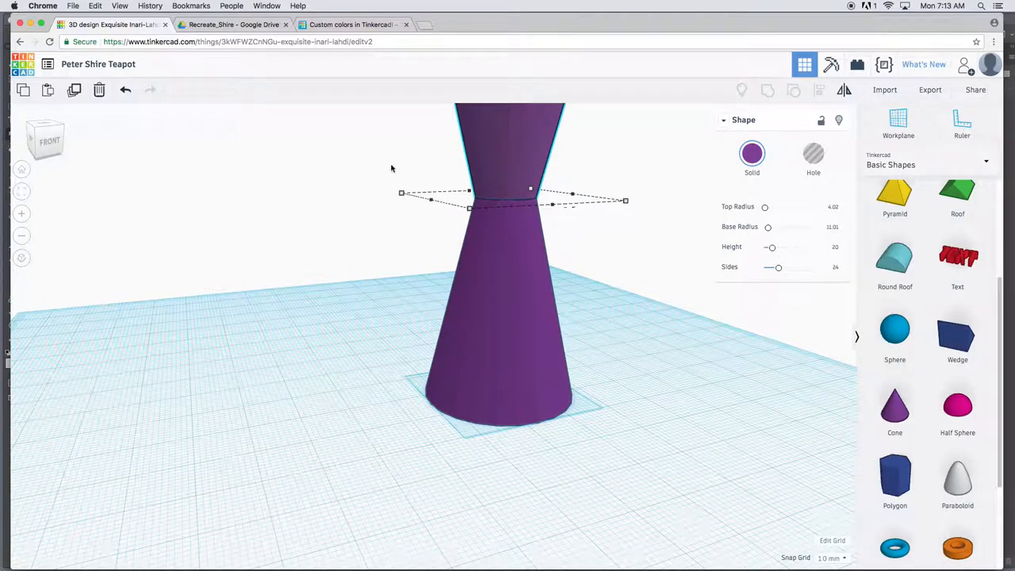
mouse_move(21, 257)
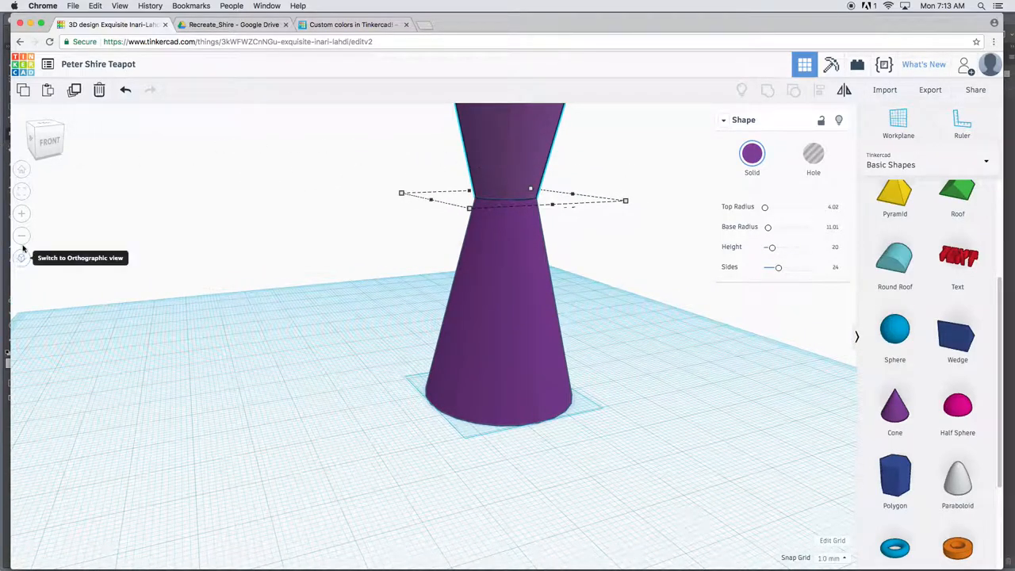
click(21, 235)
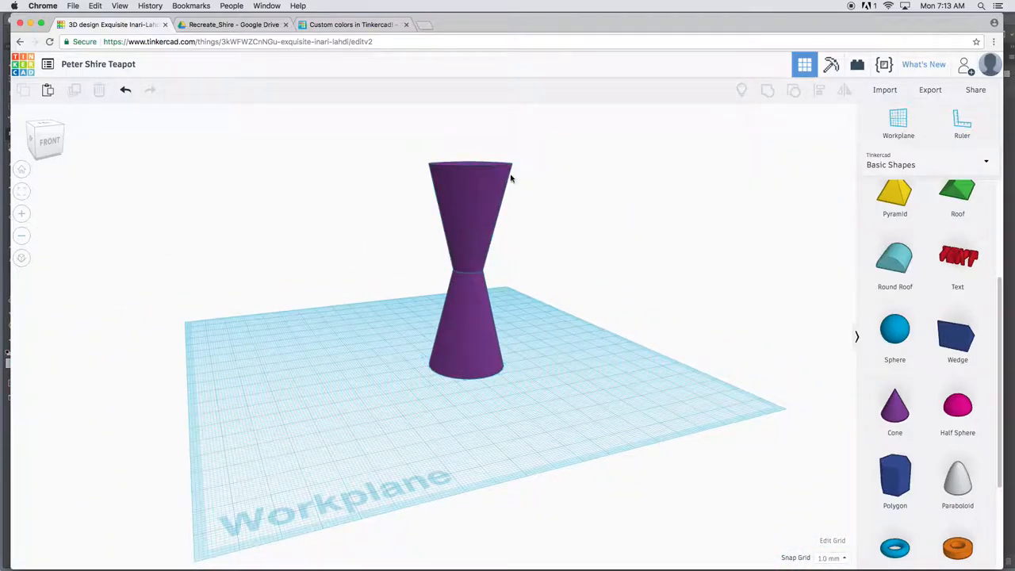
mouse_move(465, 200)
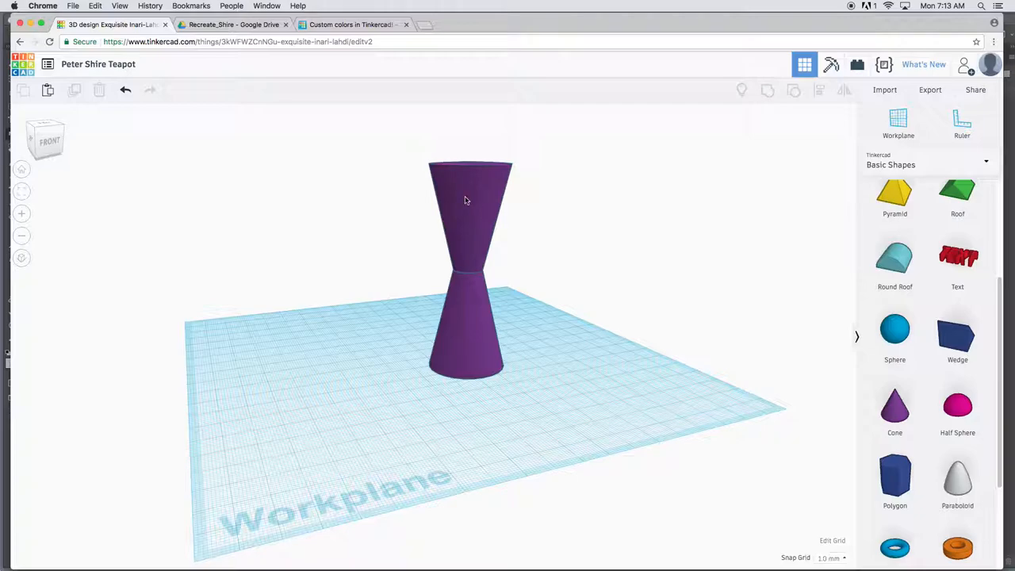
mouse_move(424, 176)
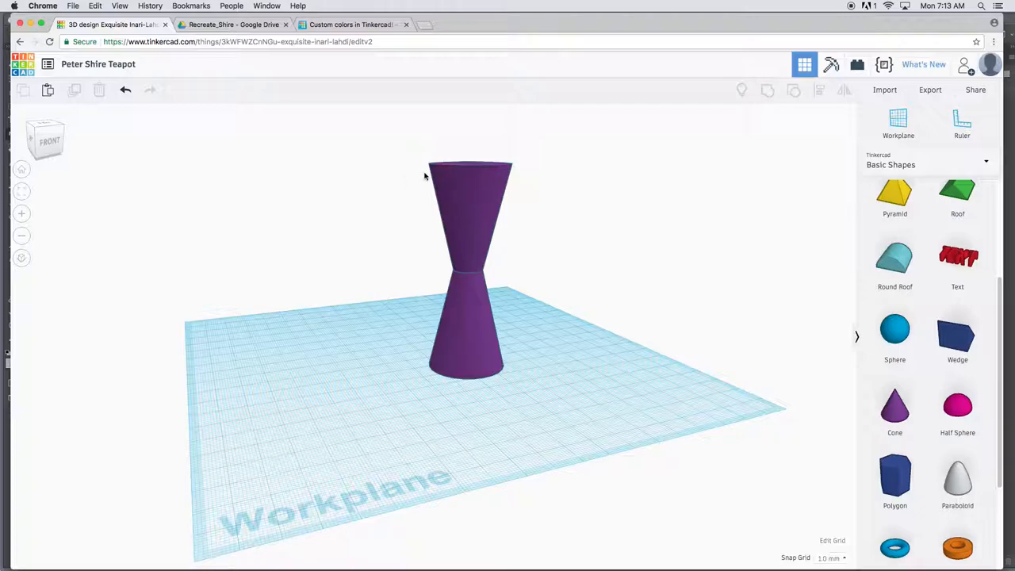
click(234, 25)
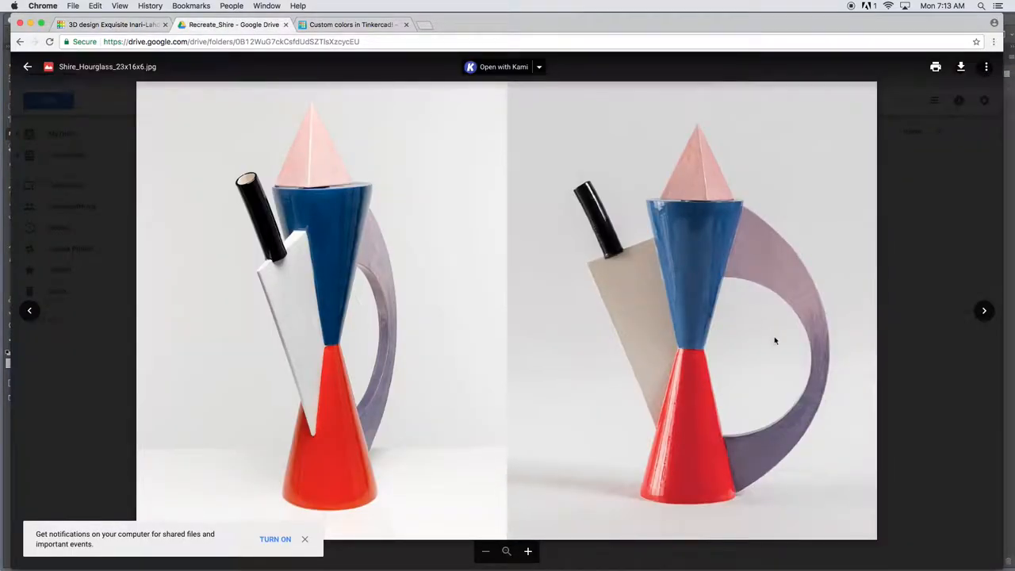
mouse_move(691, 385)
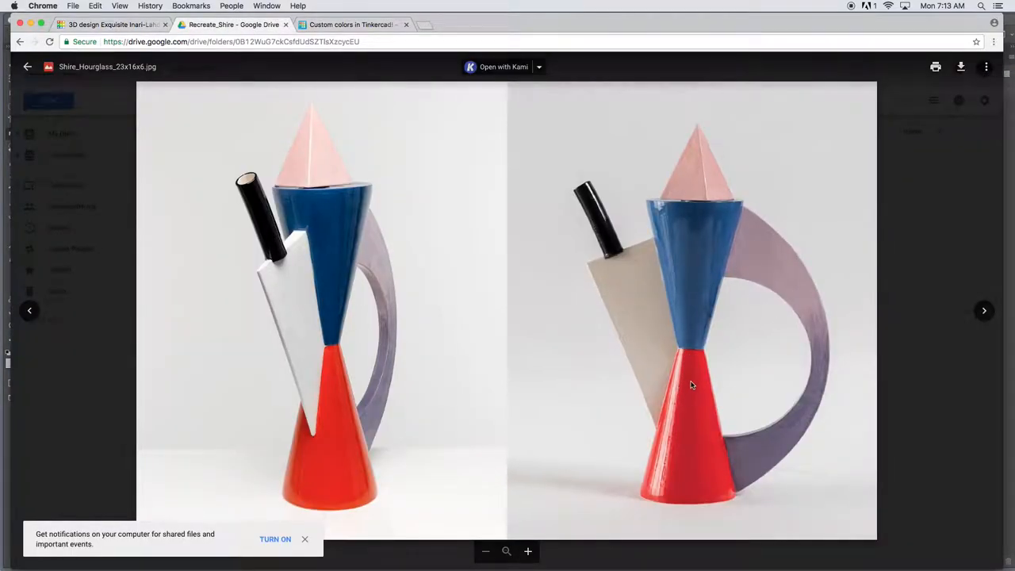
click(111, 25)
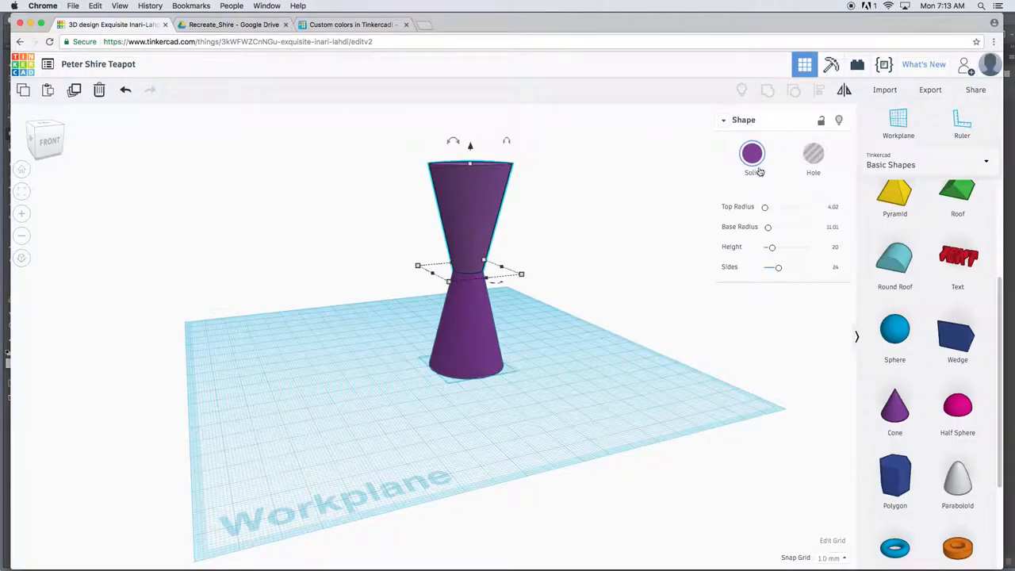
click(752, 153)
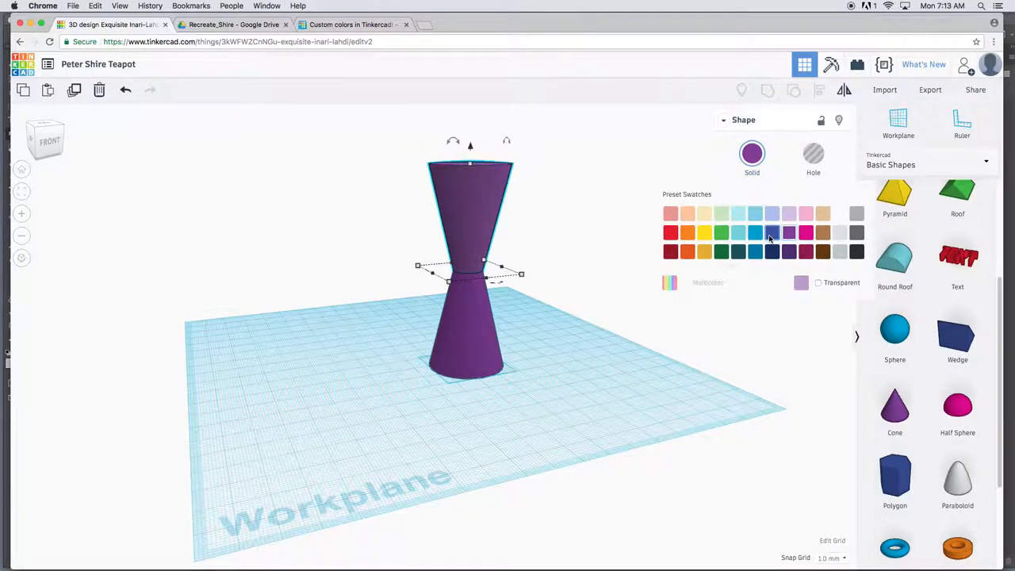
click(772, 233)
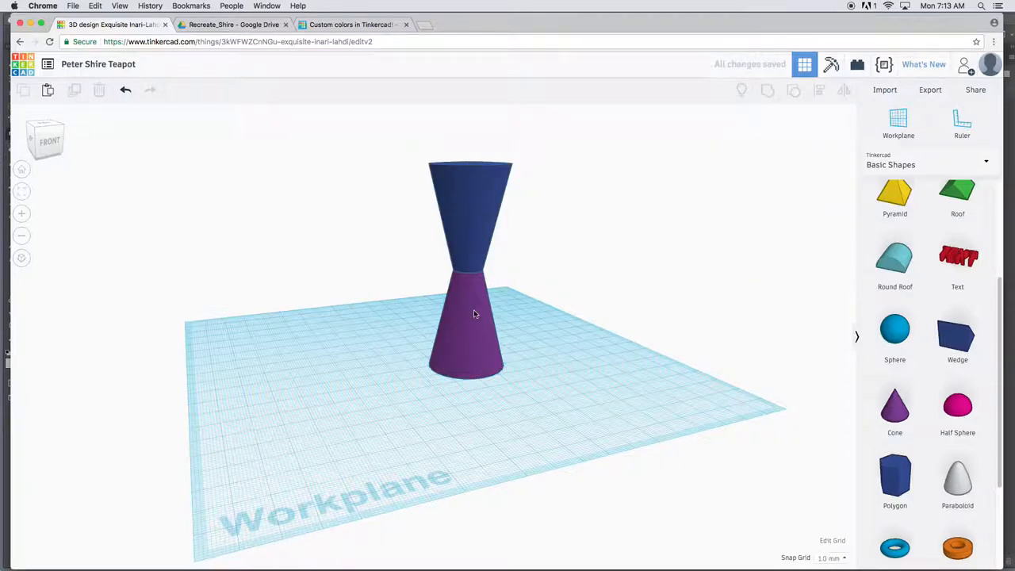
click(467, 333)
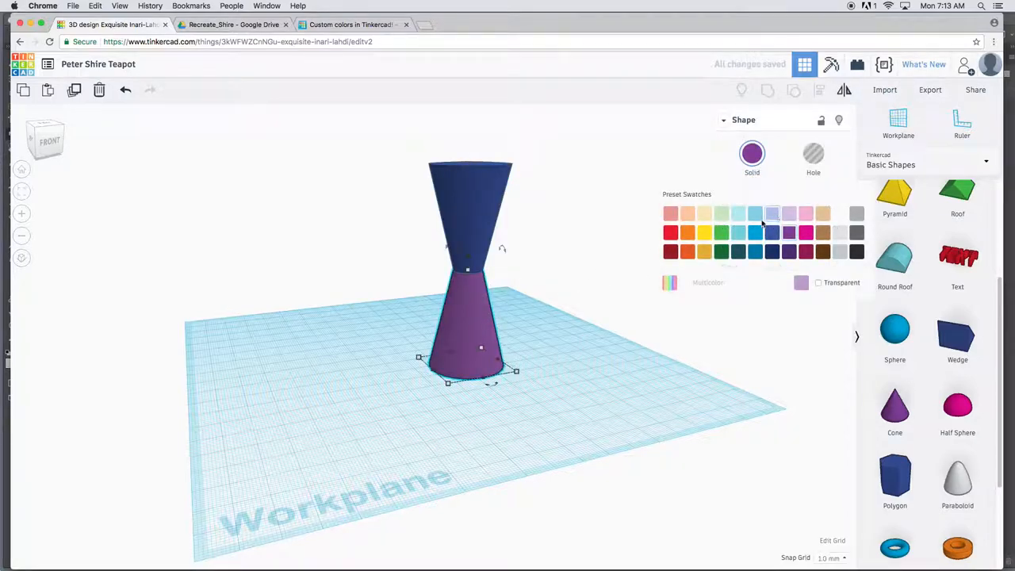
click(670, 232)
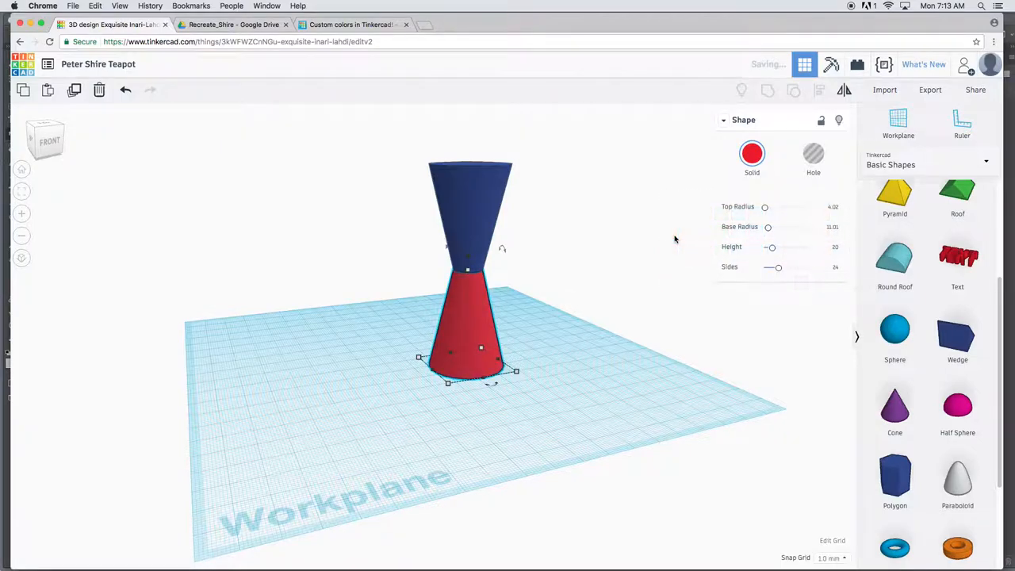
click(651, 232)
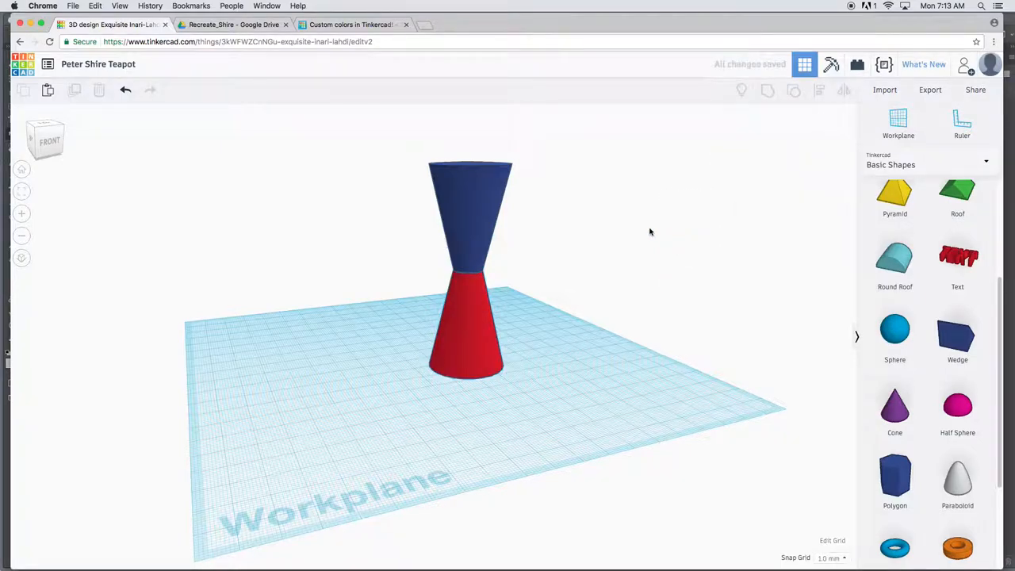
mouse_move(427, 160)
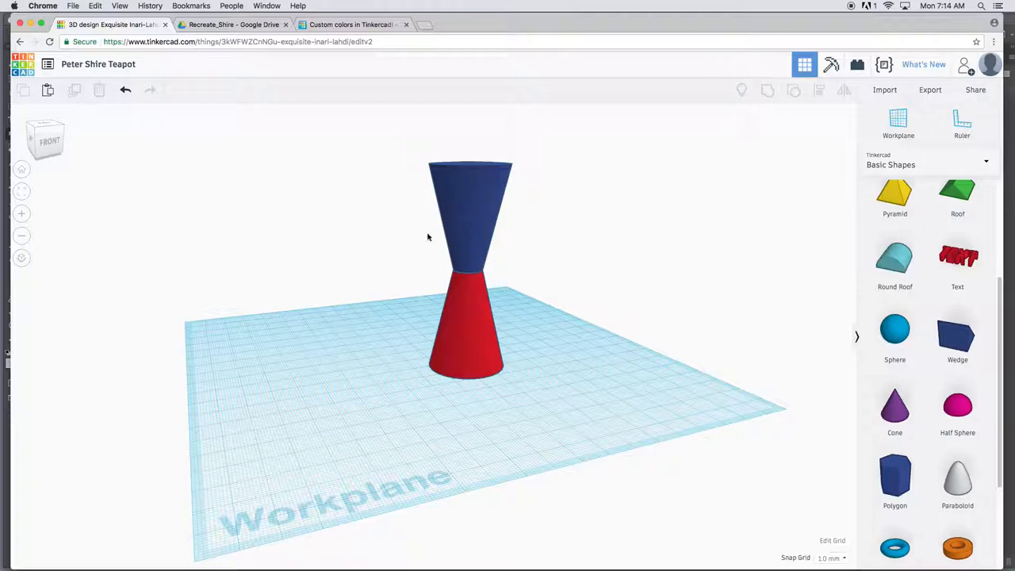
mouse_move(462, 267)
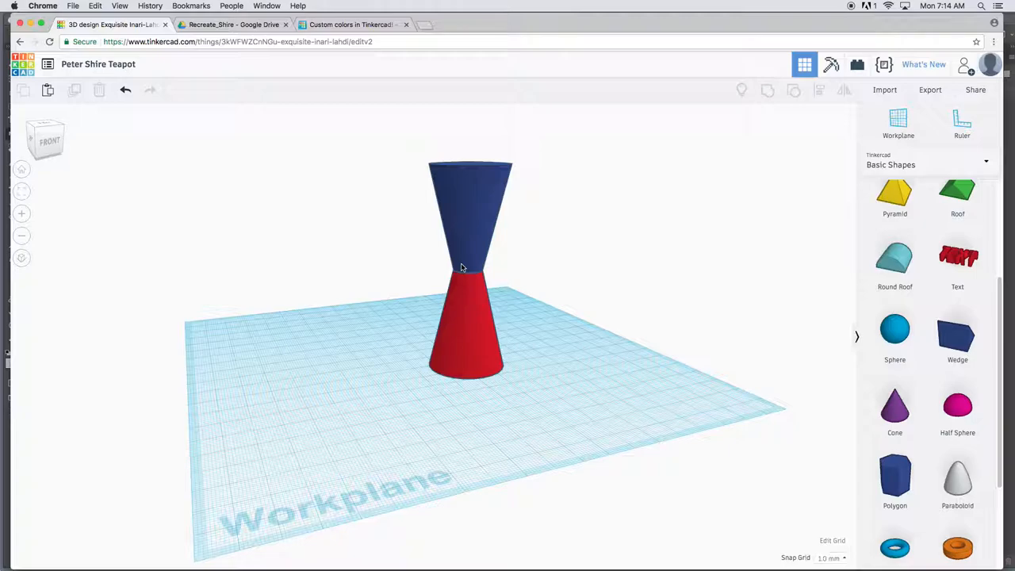
mouse_move(374, 152)
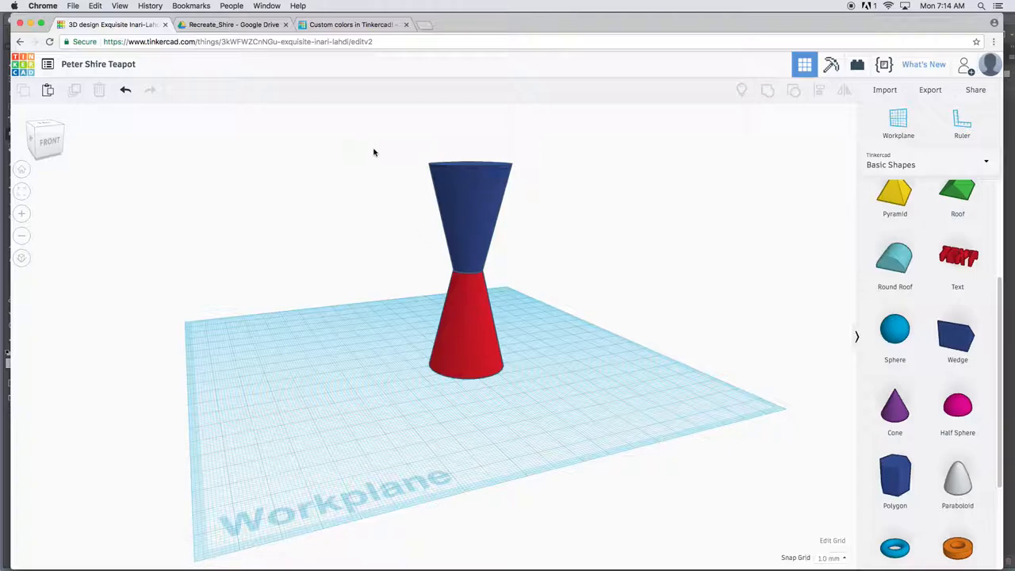
Step: Group the blue and red cones, then choose Multicolor to restore their separate colours
click(468, 261)
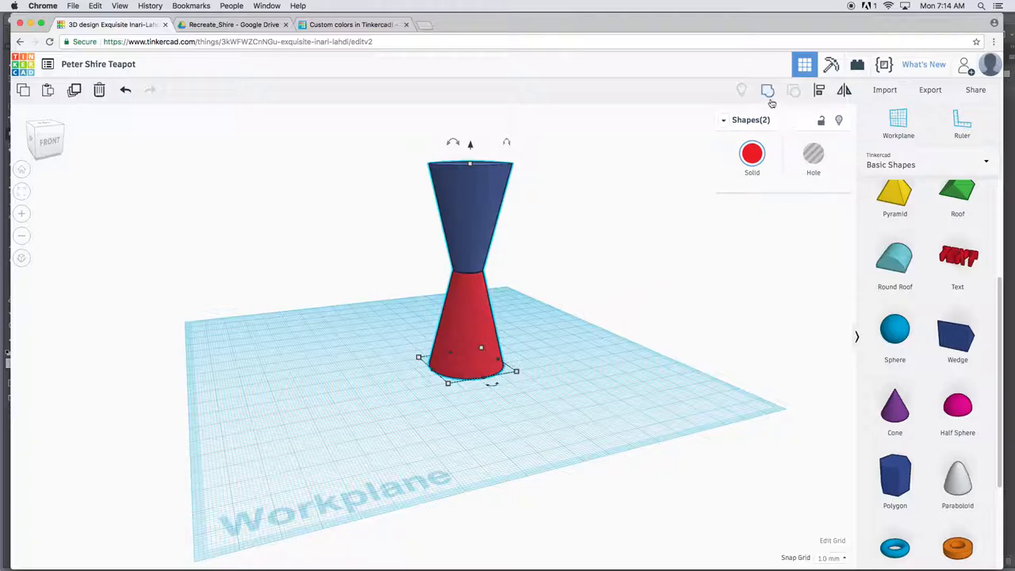
click(793, 90)
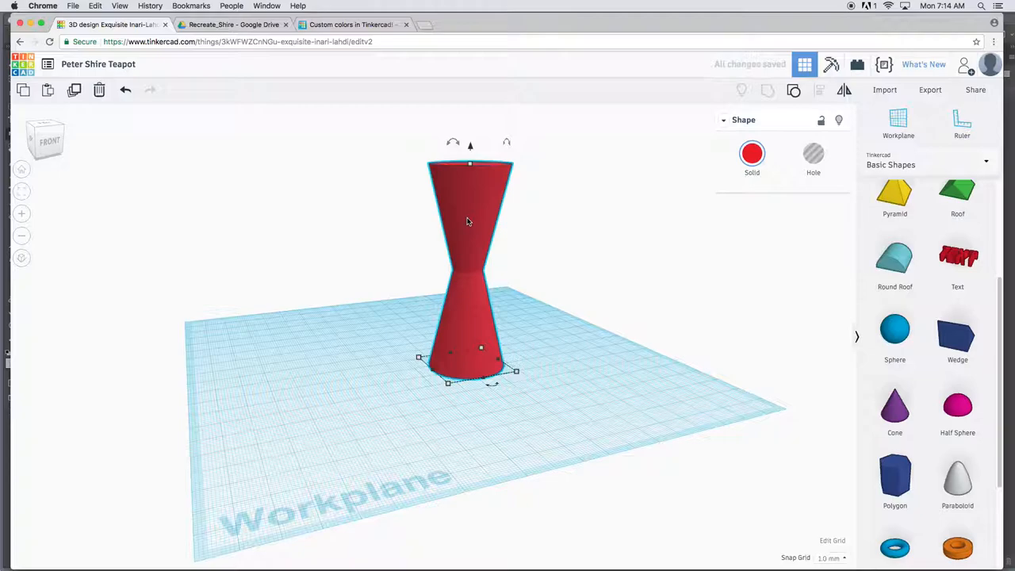
mouse_move(464, 178)
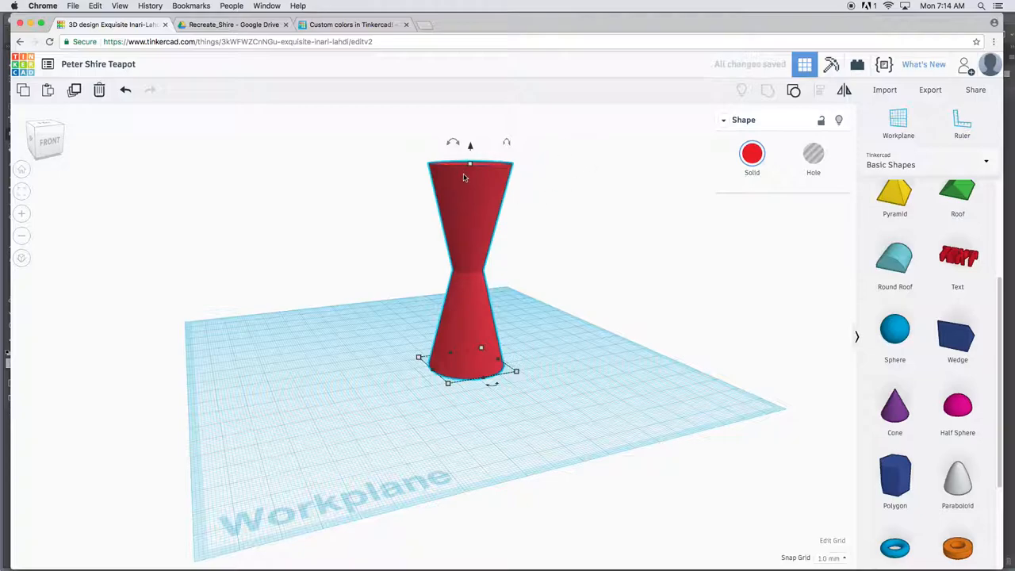
mouse_move(447, 180)
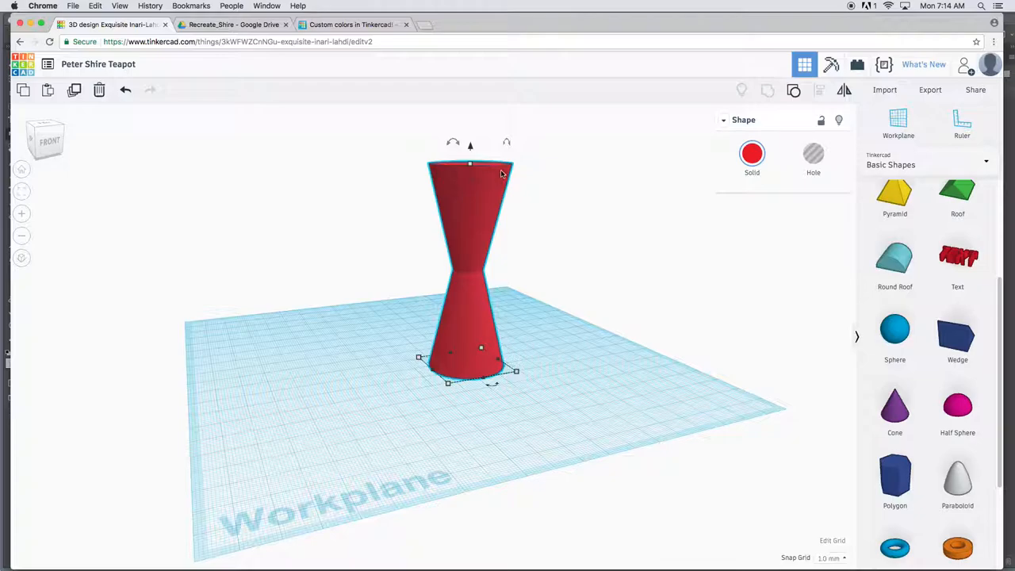
click(752, 153)
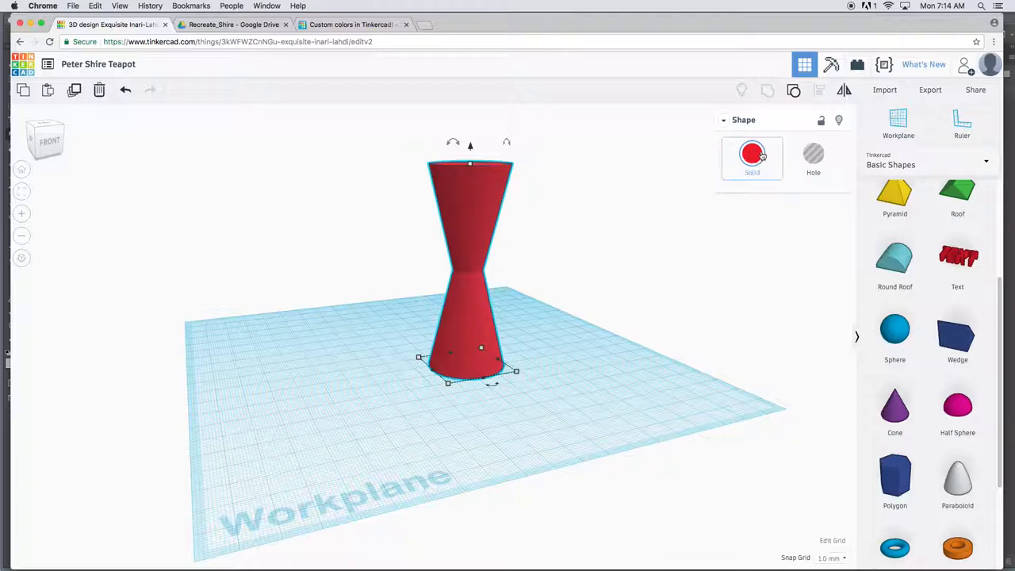
click(751, 154)
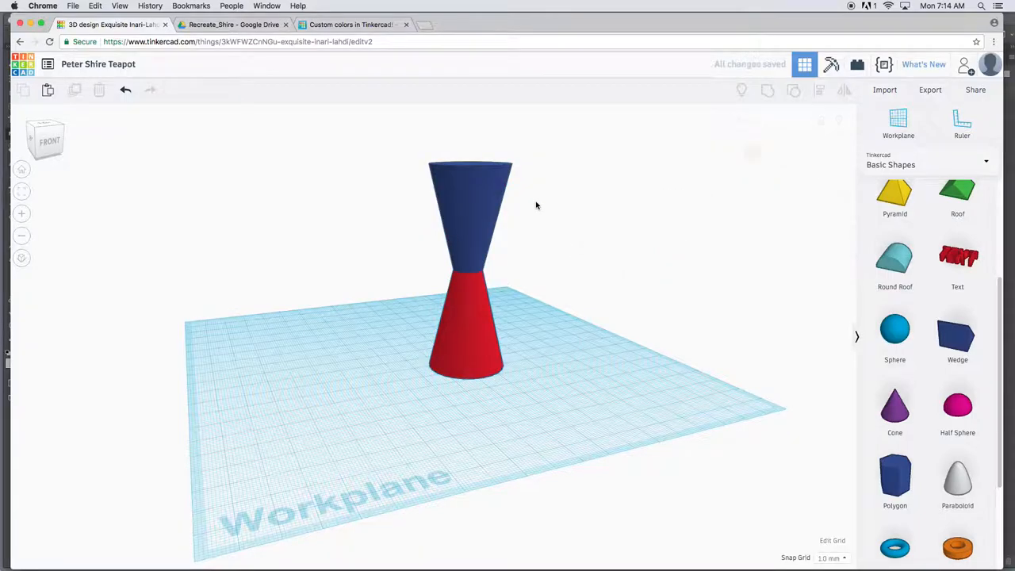
mouse_move(308, 57)
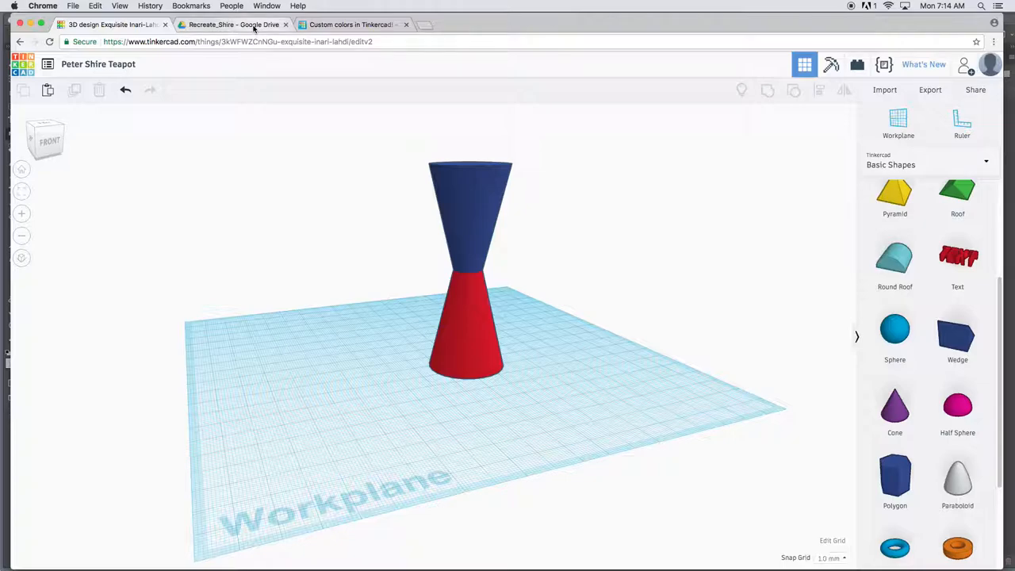
Step: Go to the Drive reference tab and advance to the Bauhaus teapot photo
click(233, 24)
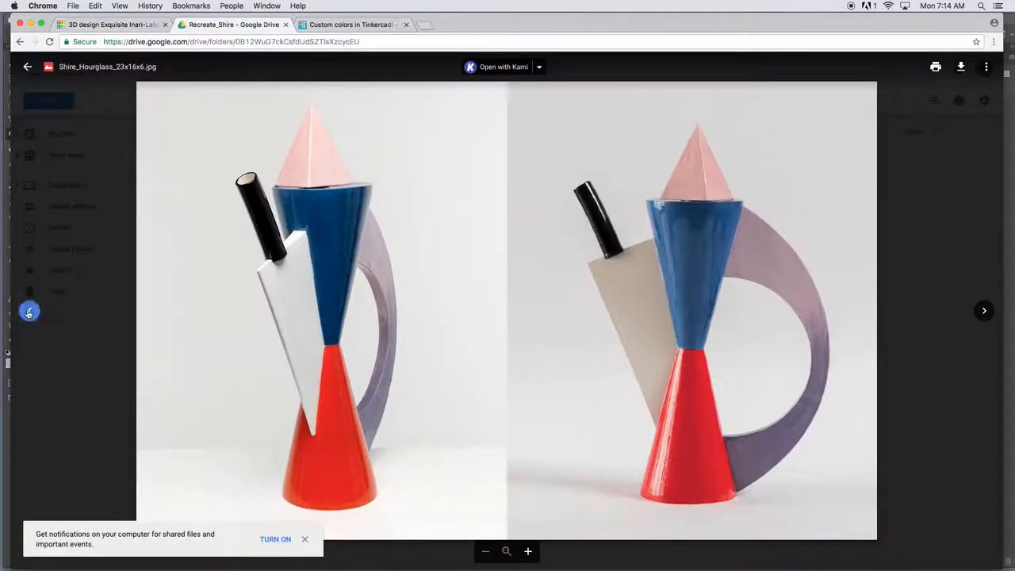
click(985, 310)
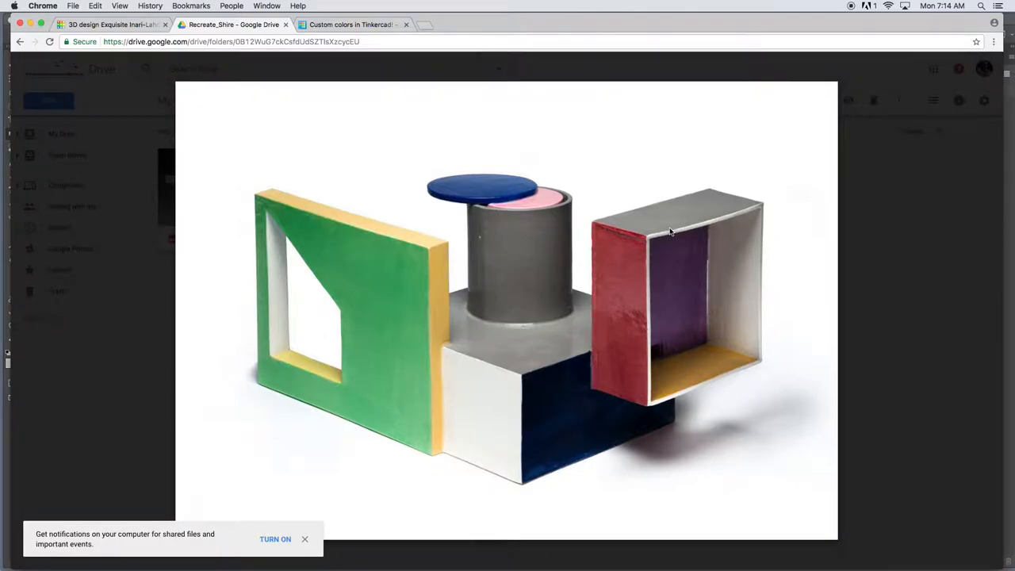
mouse_move(642, 242)
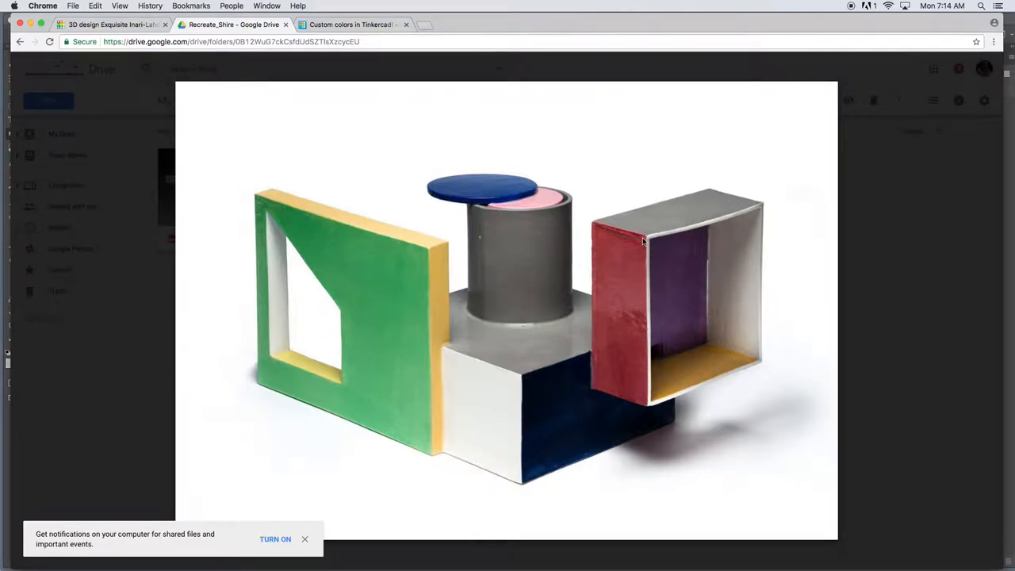
mouse_move(698, 357)
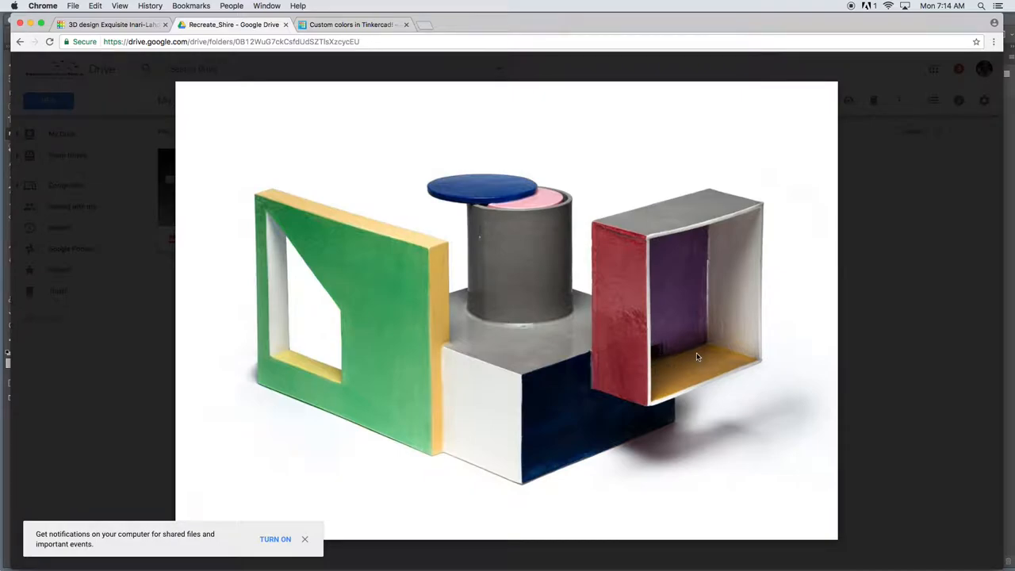
mouse_move(640, 220)
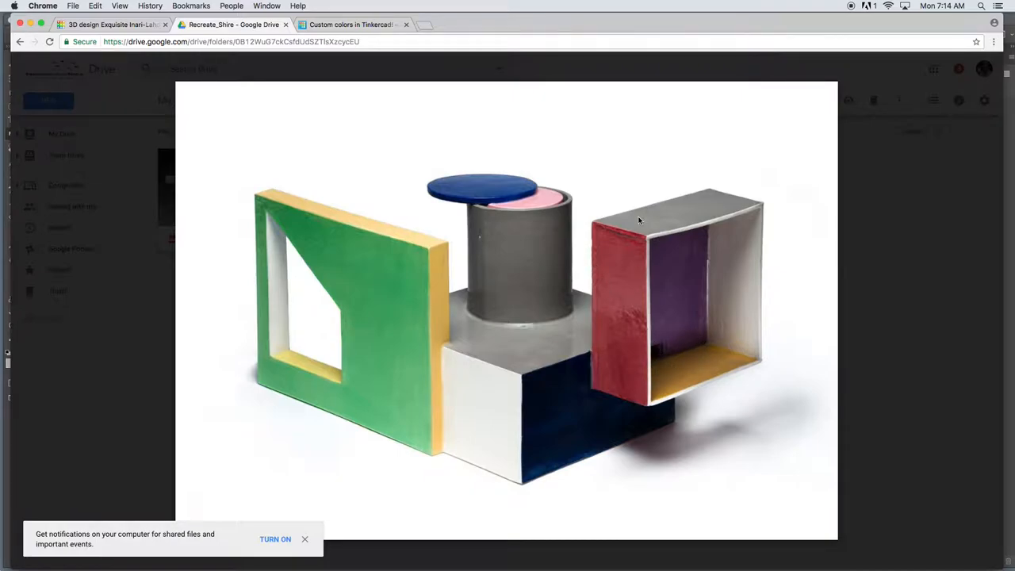
mouse_move(642, 275)
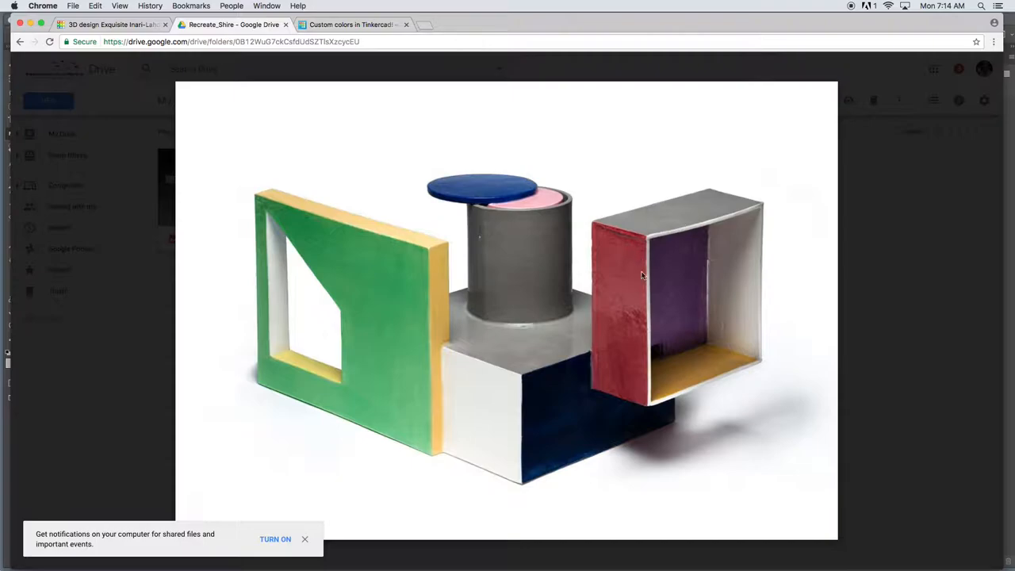
mouse_move(663, 359)
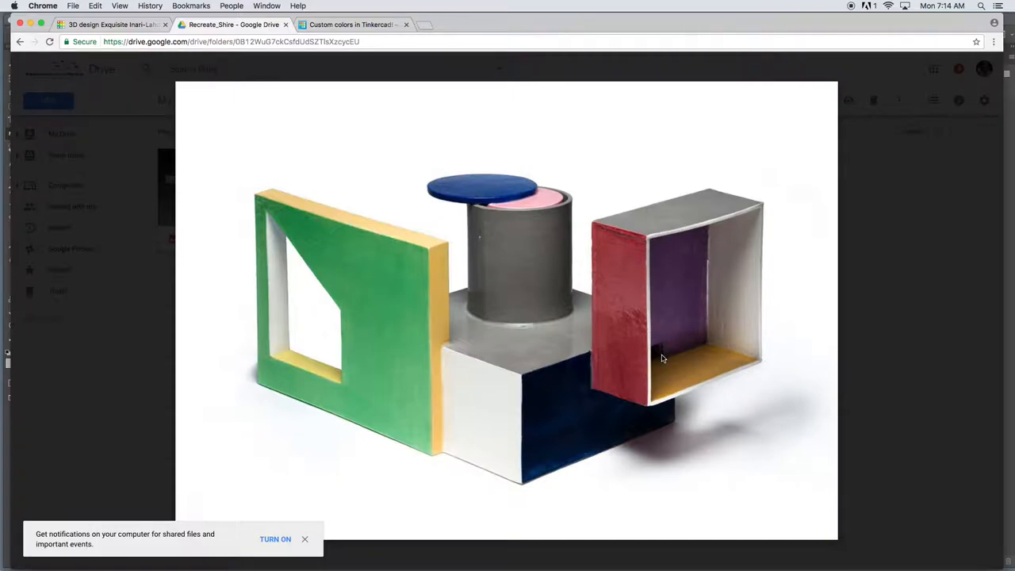
mouse_move(643, 230)
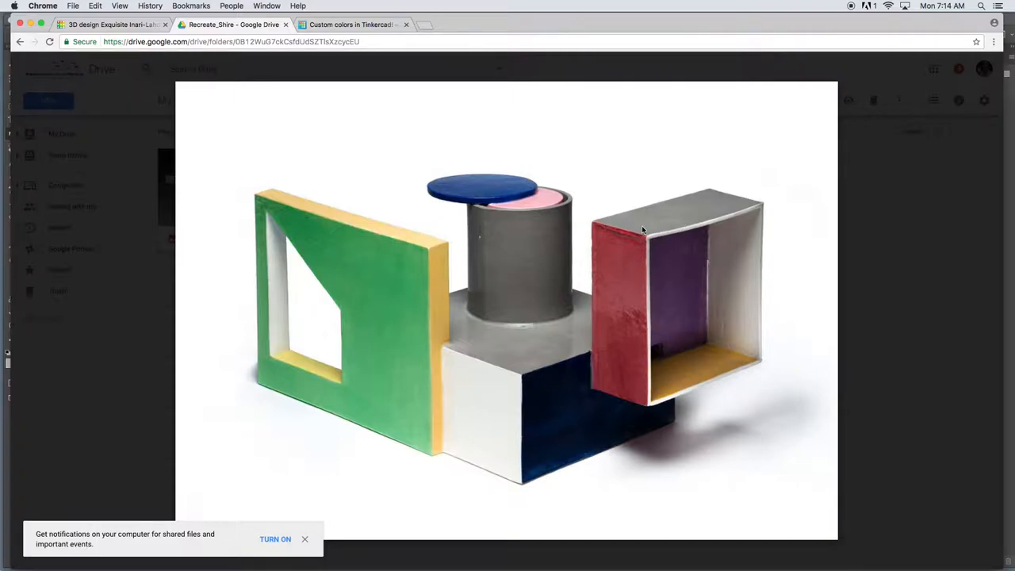
mouse_move(718, 251)
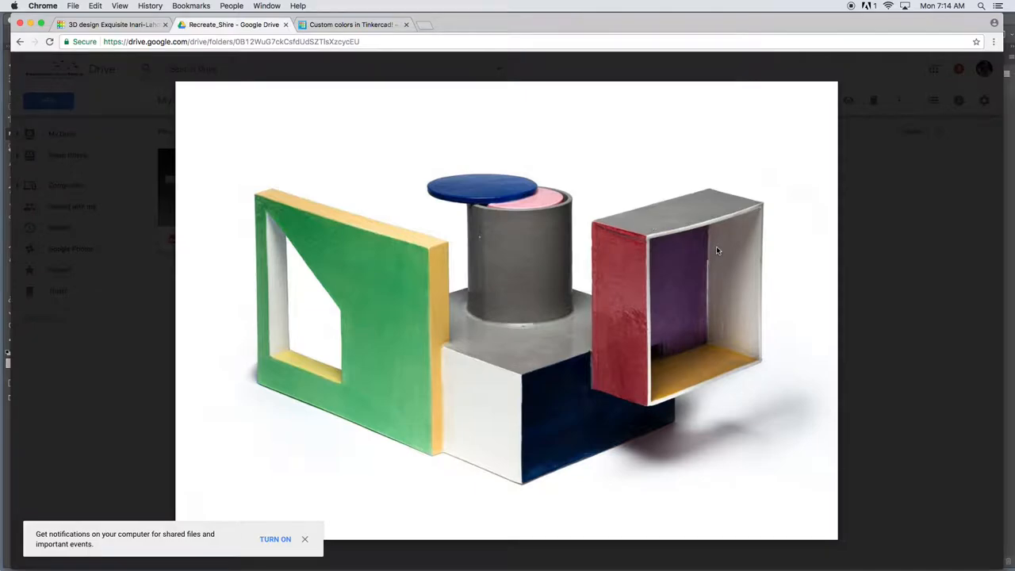
mouse_move(730, 379)
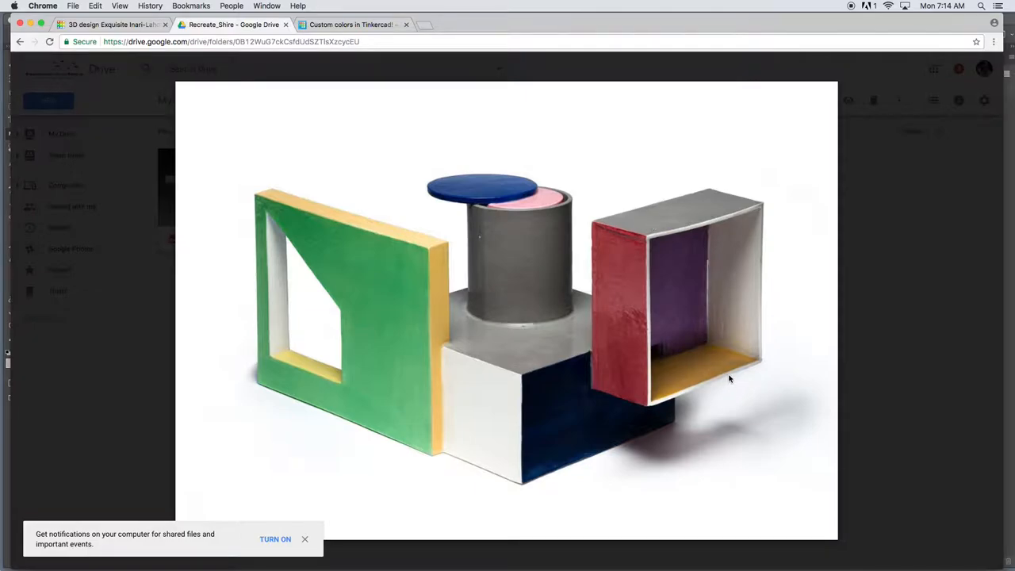
mouse_move(658, 201)
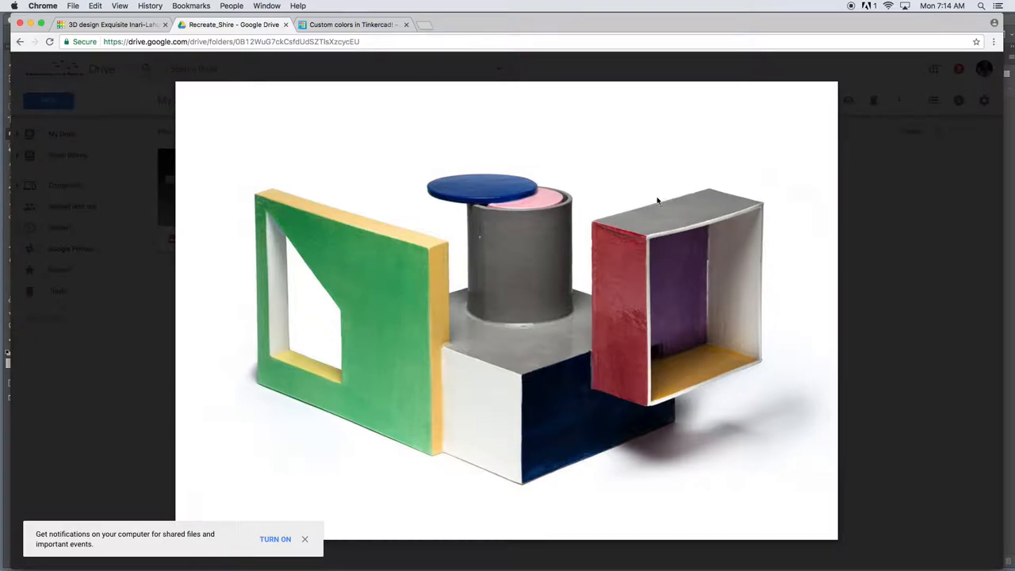
mouse_move(688, 228)
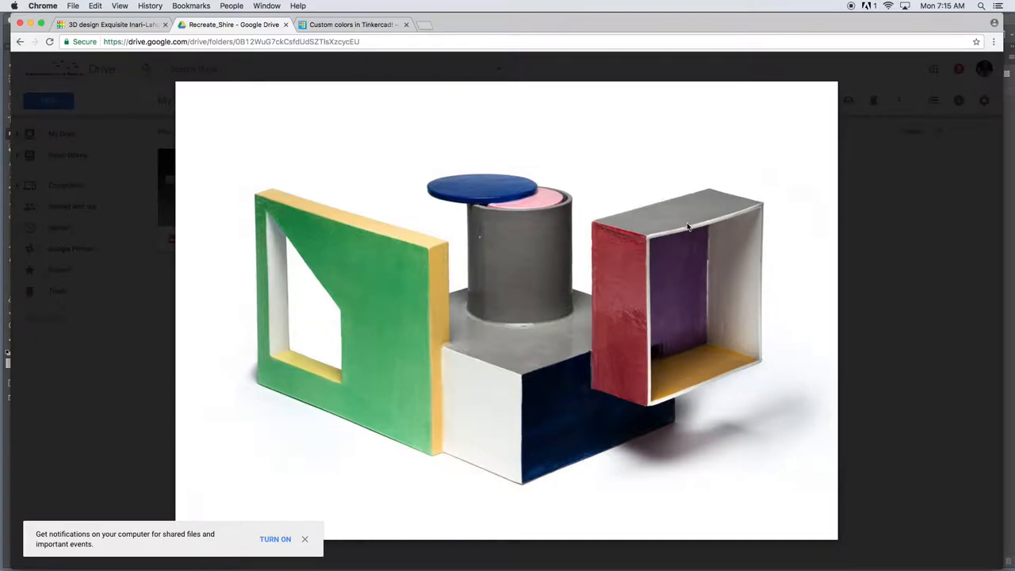
mouse_move(685, 383)
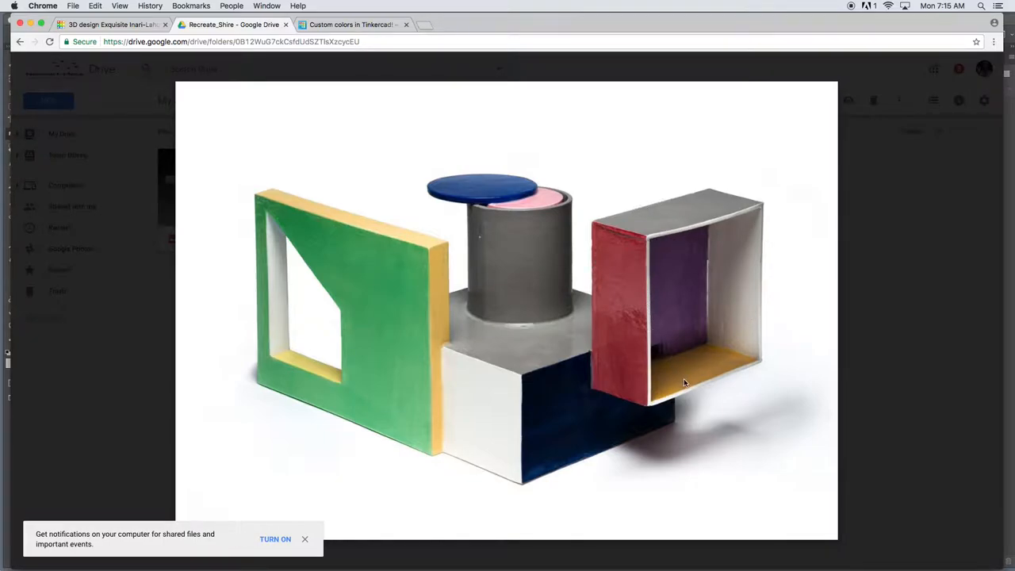
mouse_move(694, 291)
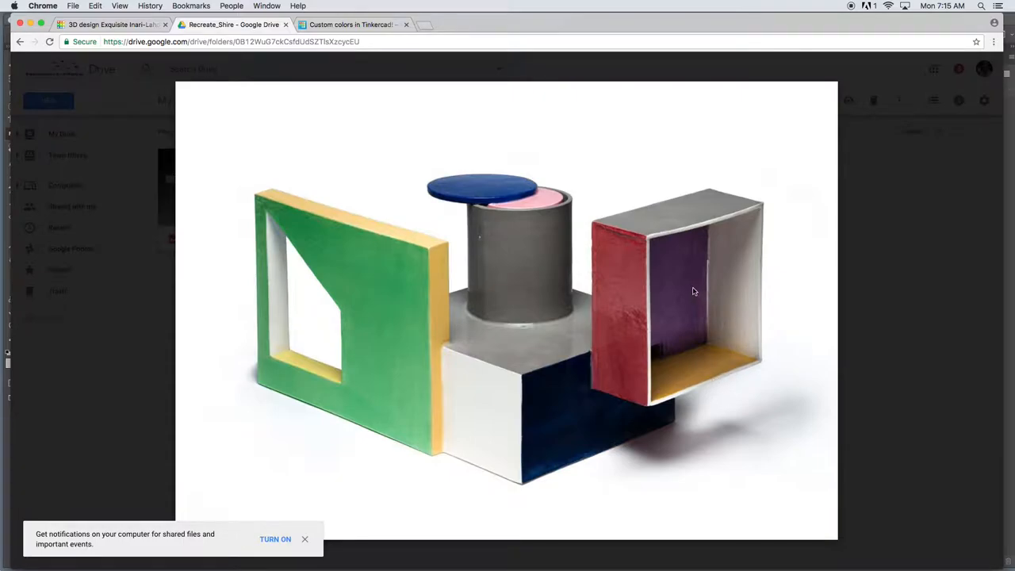
mouse_move(680, 266)
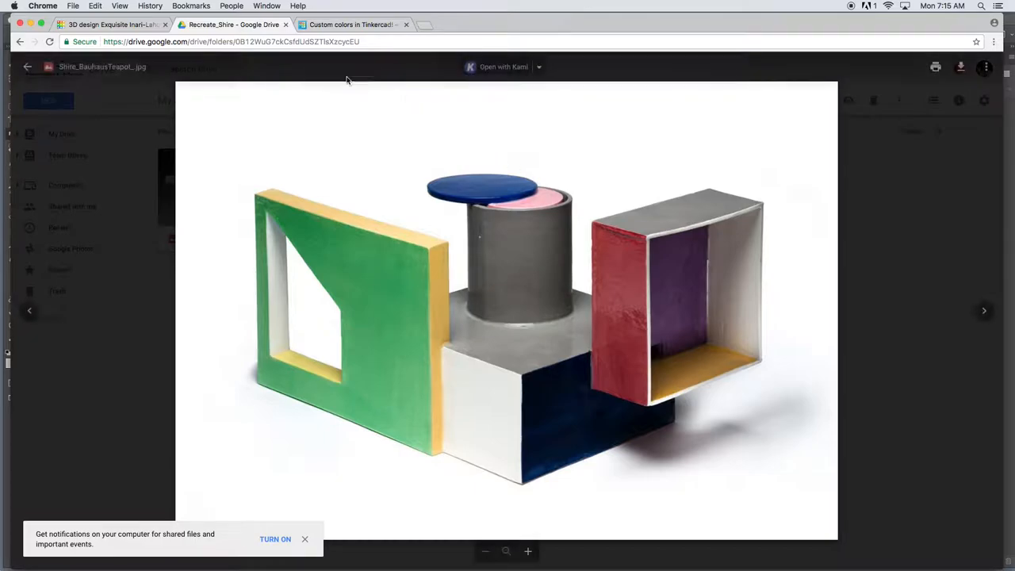
Step: Recheck the Bauhaus reference, then move the red box and flatten it into a thin slab
click(111, 25)
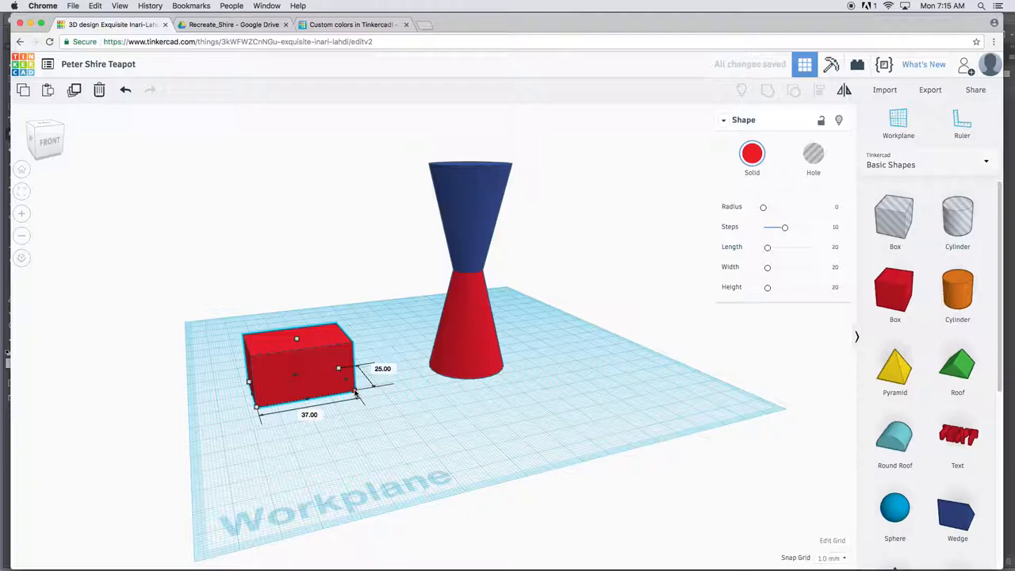
click(232, 25)
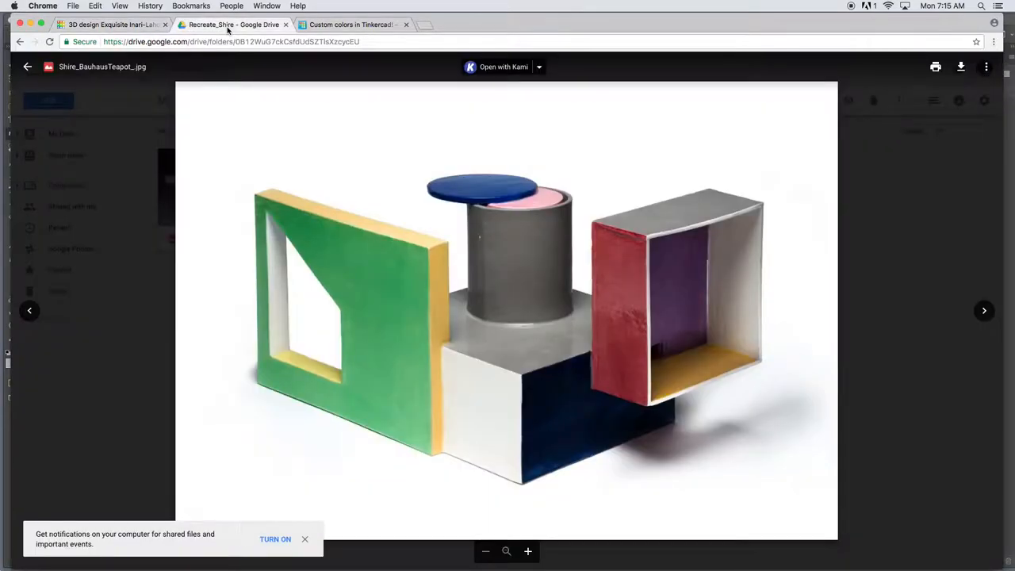
mouse_move(344, 101)
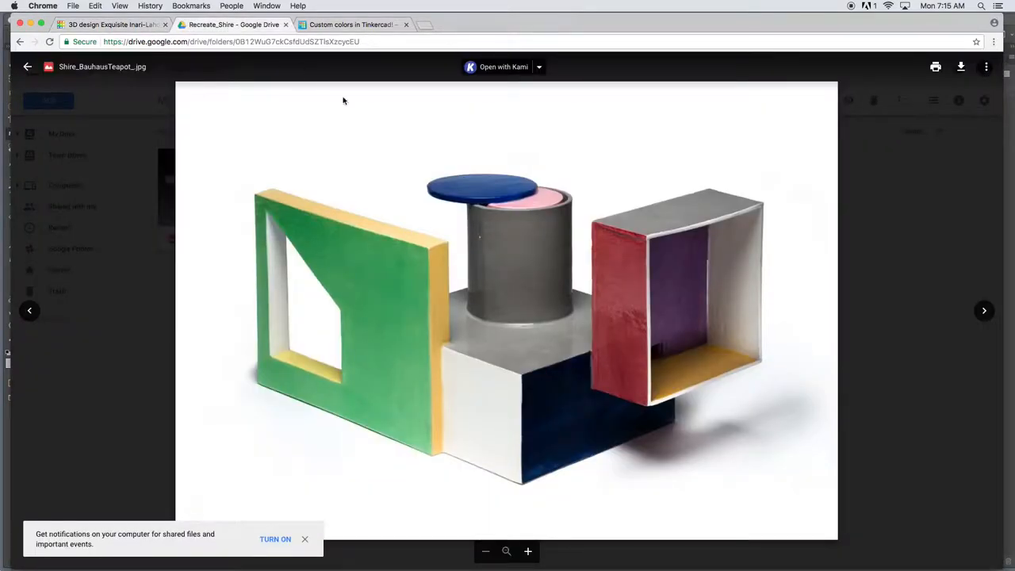
mouse_move(657, 246)
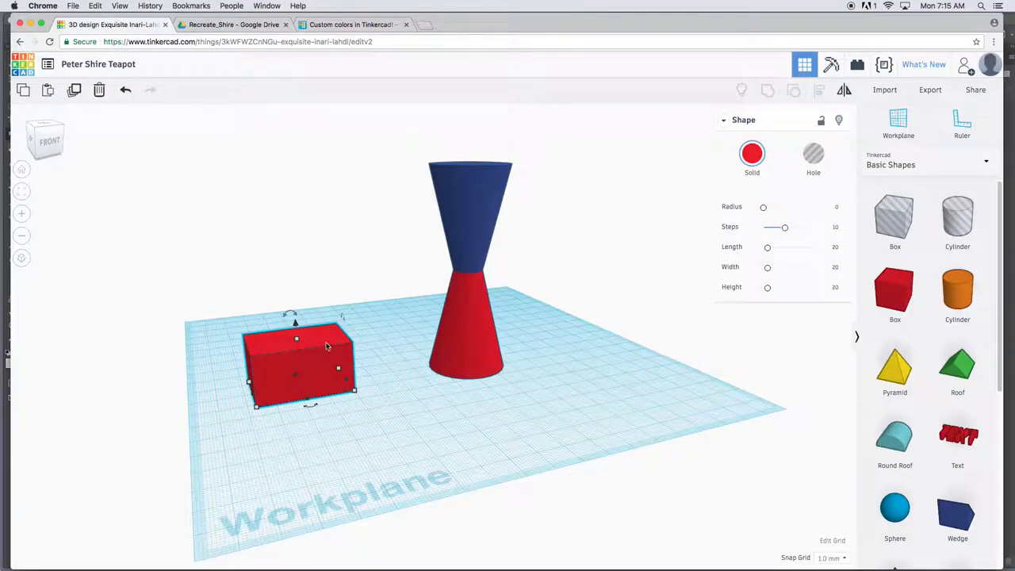
drag(354, 389, 385, 424)
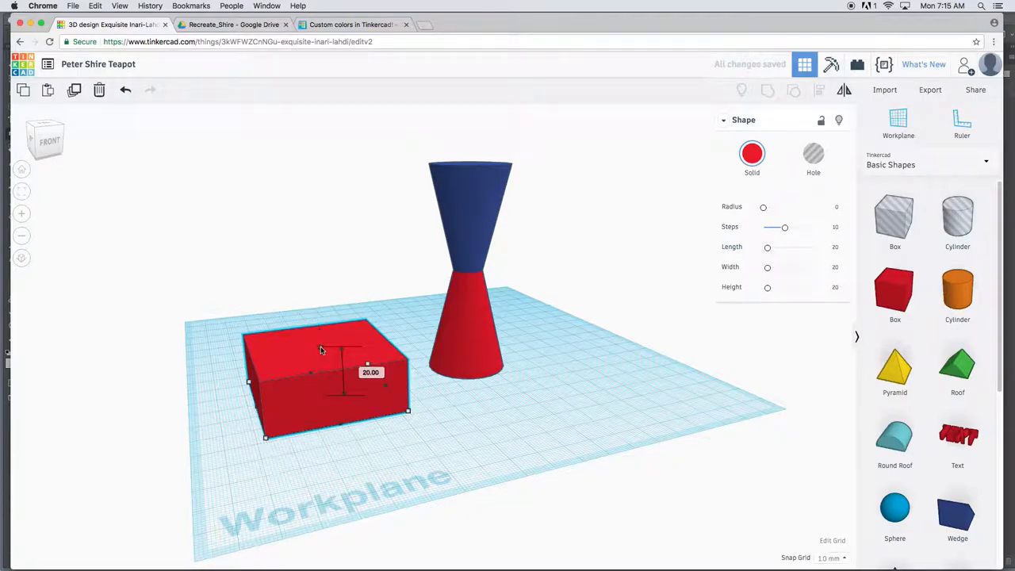
drag(342, 357, 343, 389)
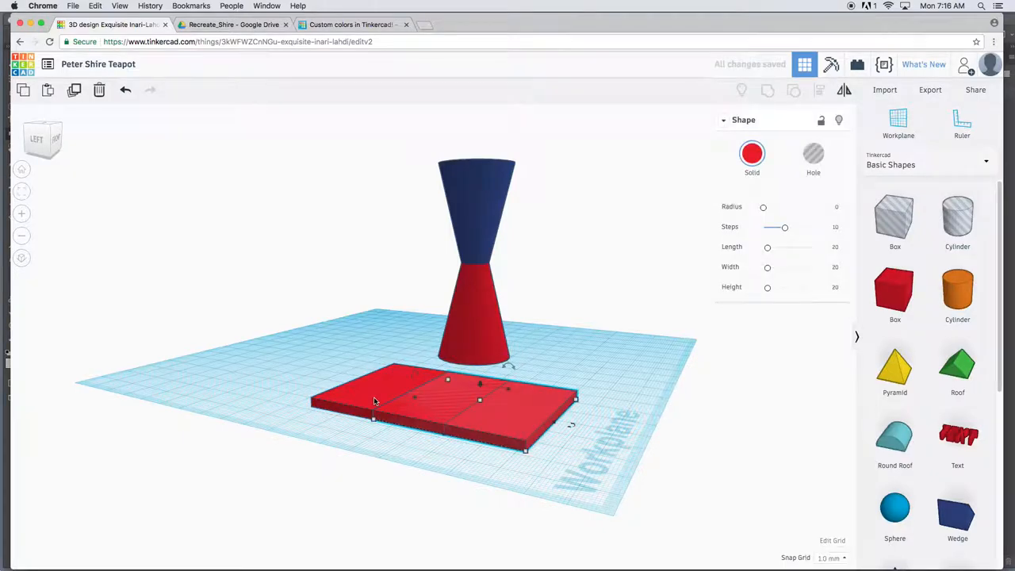
mouse_move(500, 426)
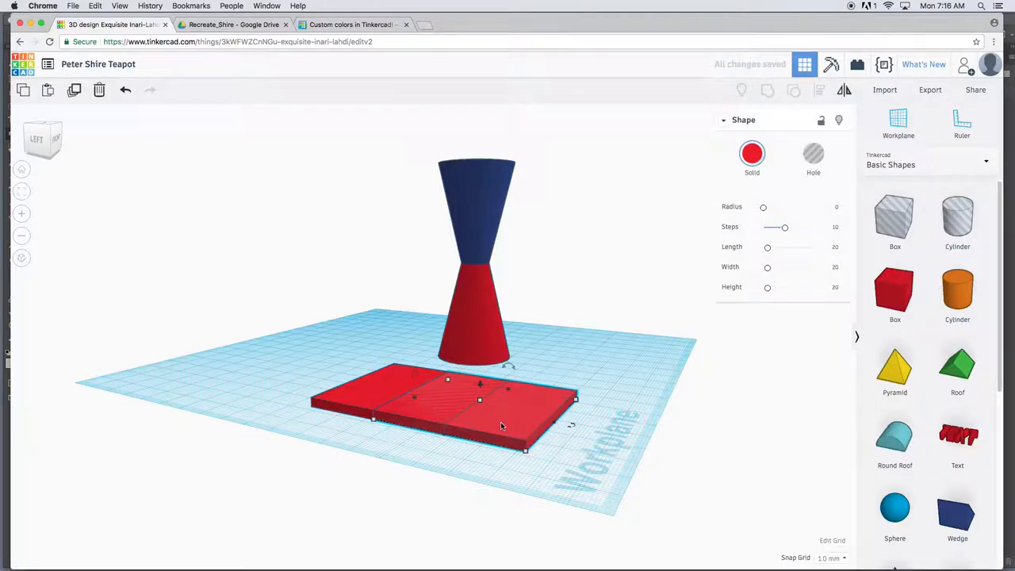
mouse_move(493, 421)
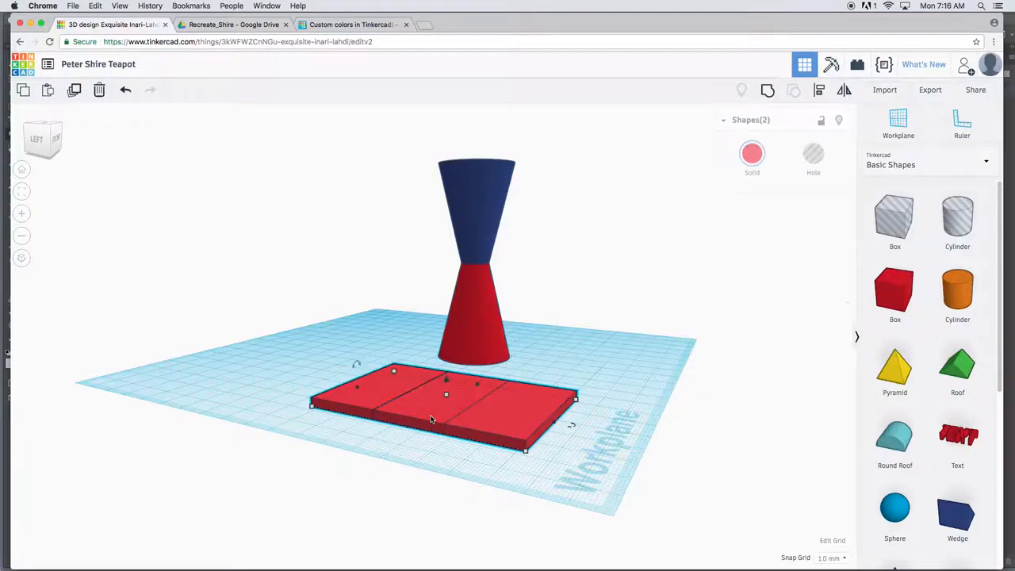
Step: Color one slab green, then select both slabs and center-align them together
click(433, 405)
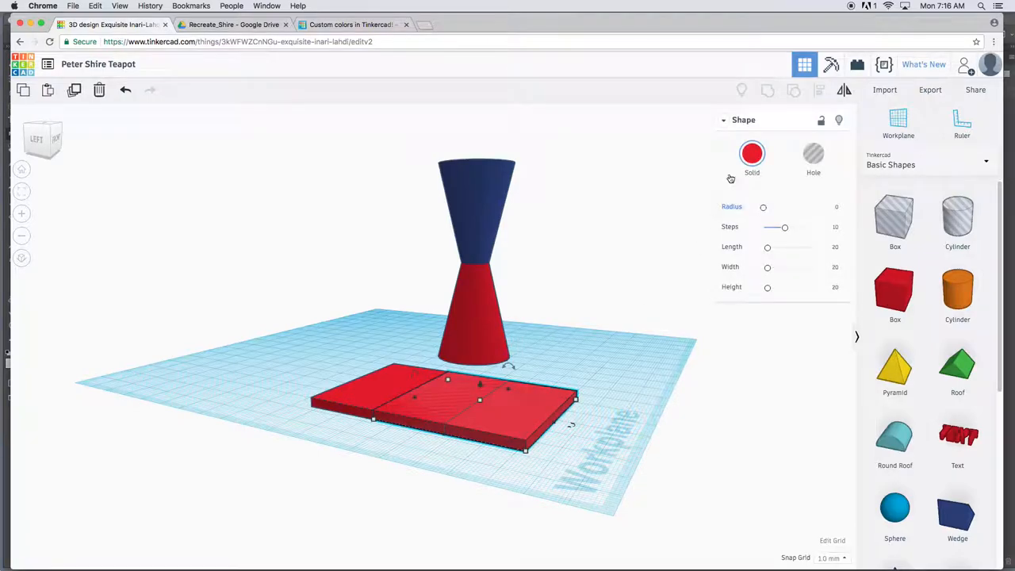
click(752, 153)
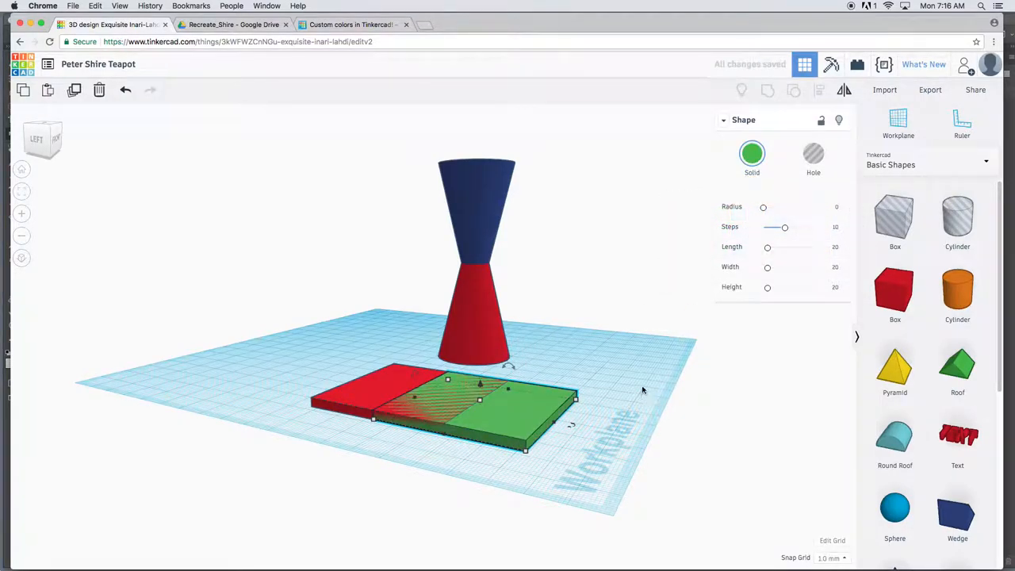
click(321, 375)
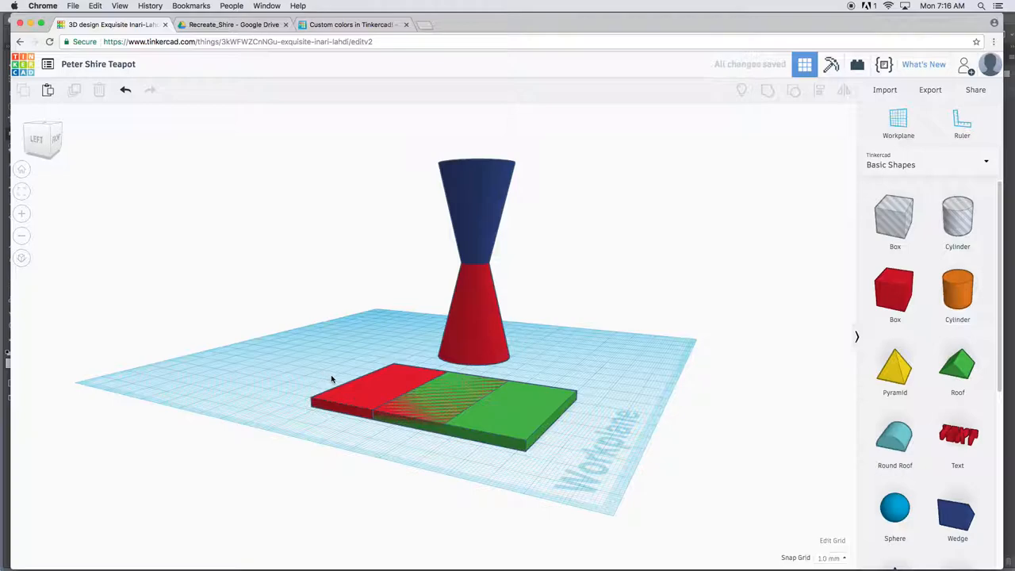
click(444, 397)
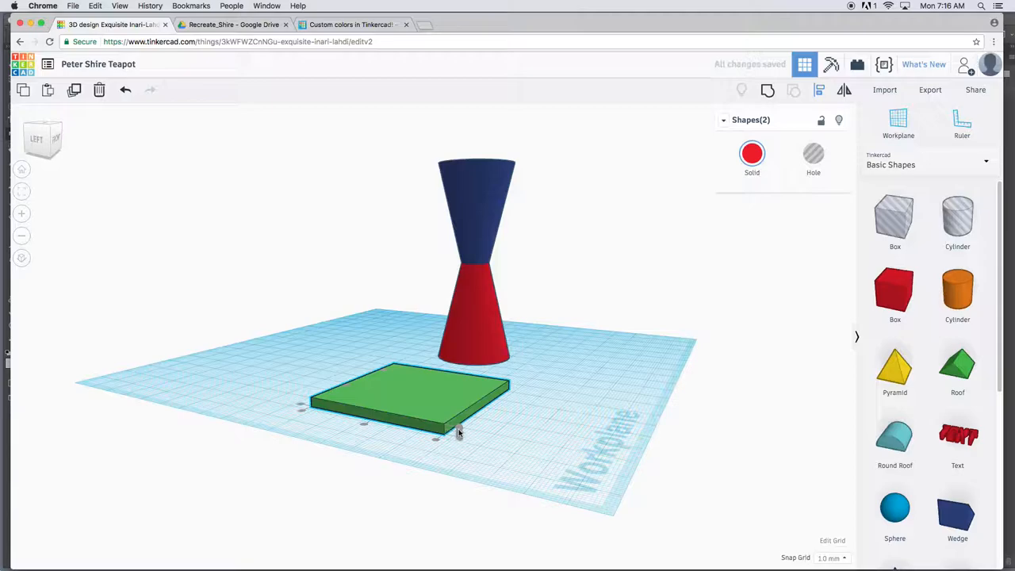
mouse_move(368, 401)
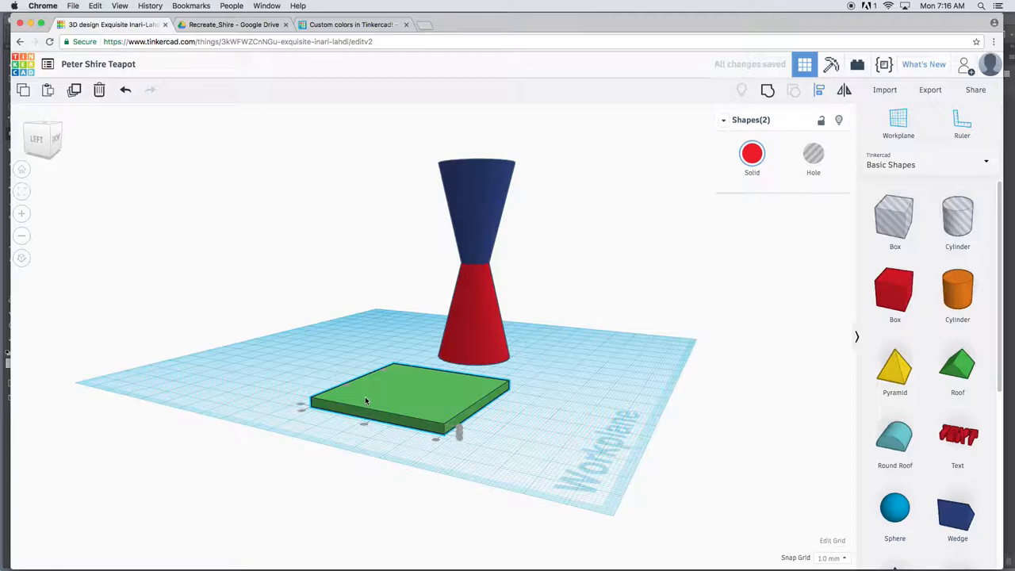
click(365, 345)
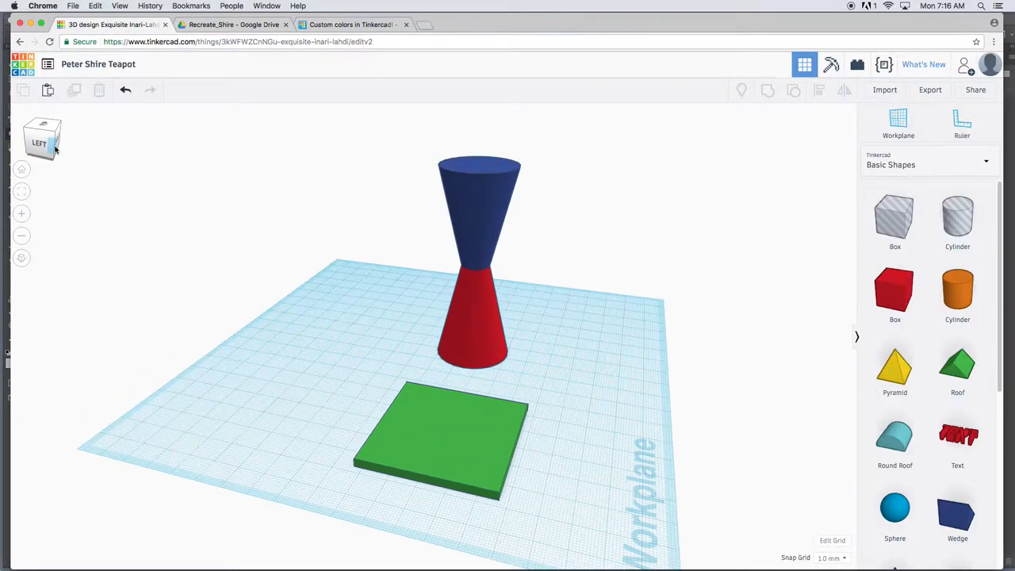
Step: Tip the green slab 90° upright and move it onto the red base's edge
click(444, 436)
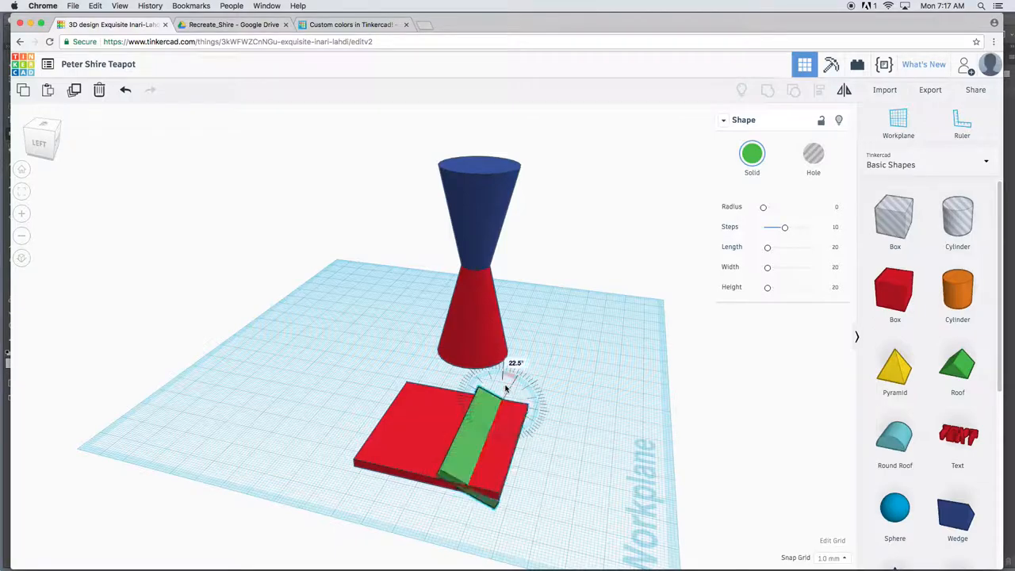
drag(503, 379, 543, 409)
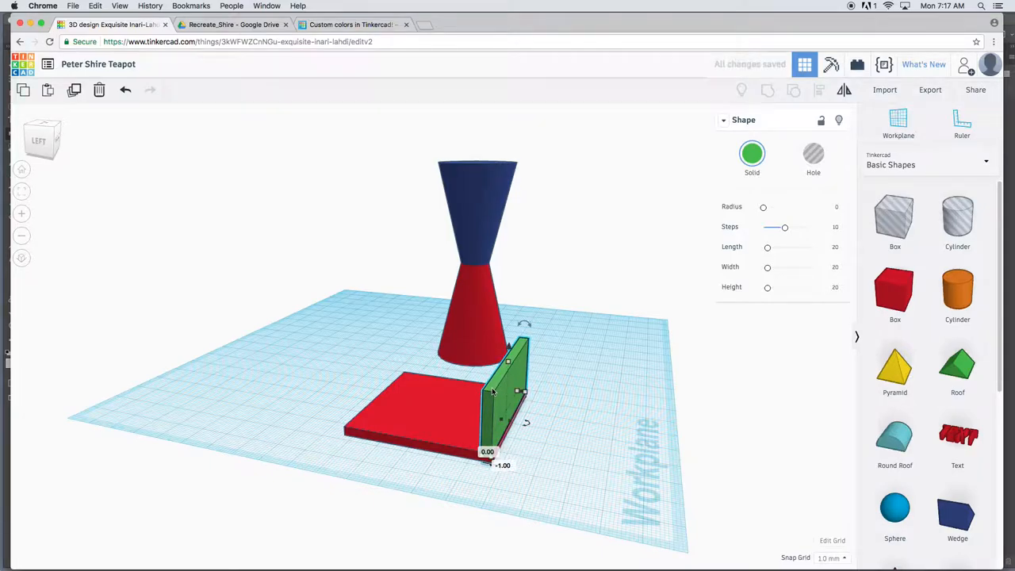
drag(511, 388, 412, 388)
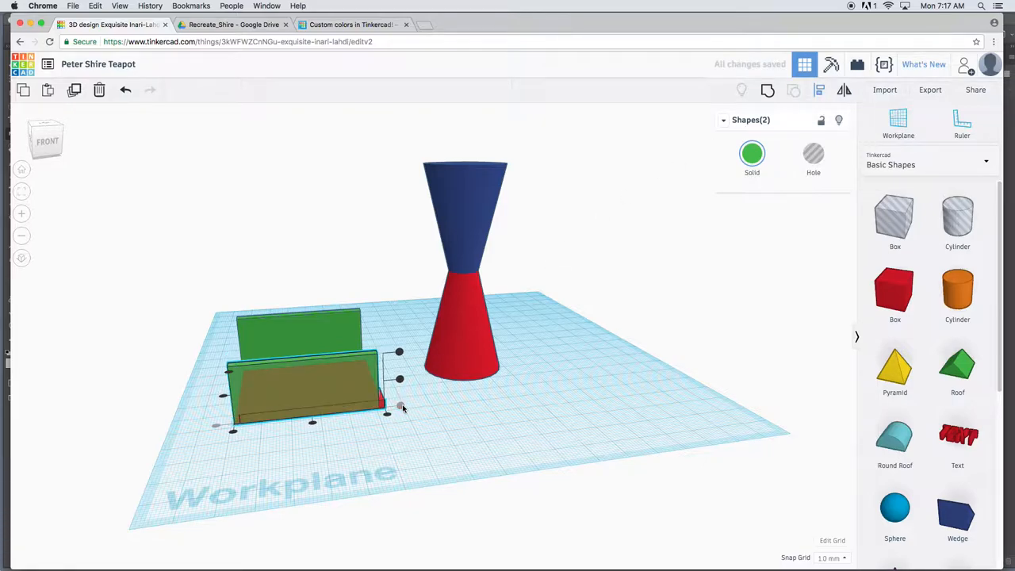
Step: Group the red base with the green walls and enable Multicolor to keep their colours
click(443, 395)
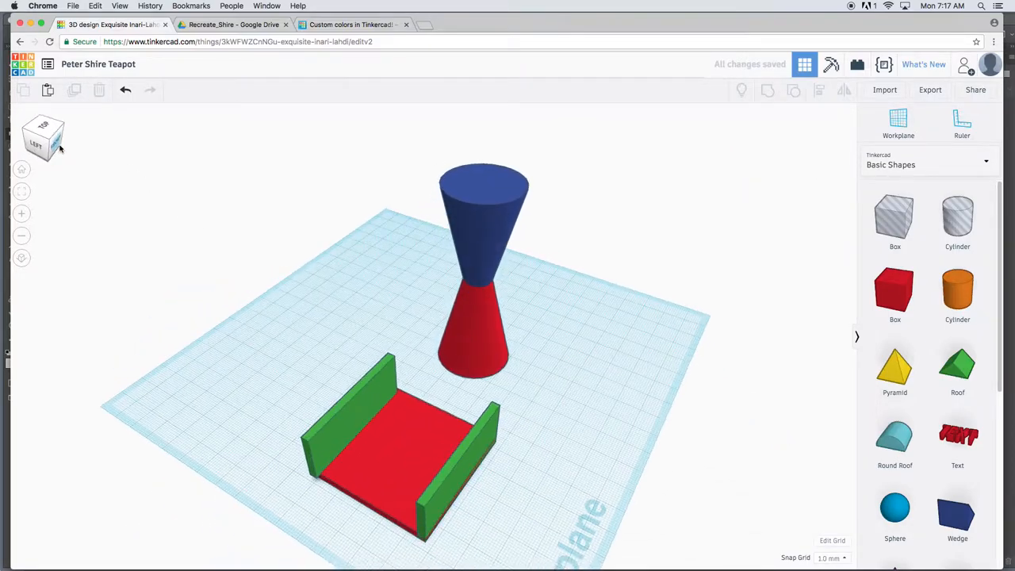
click(381, 388)
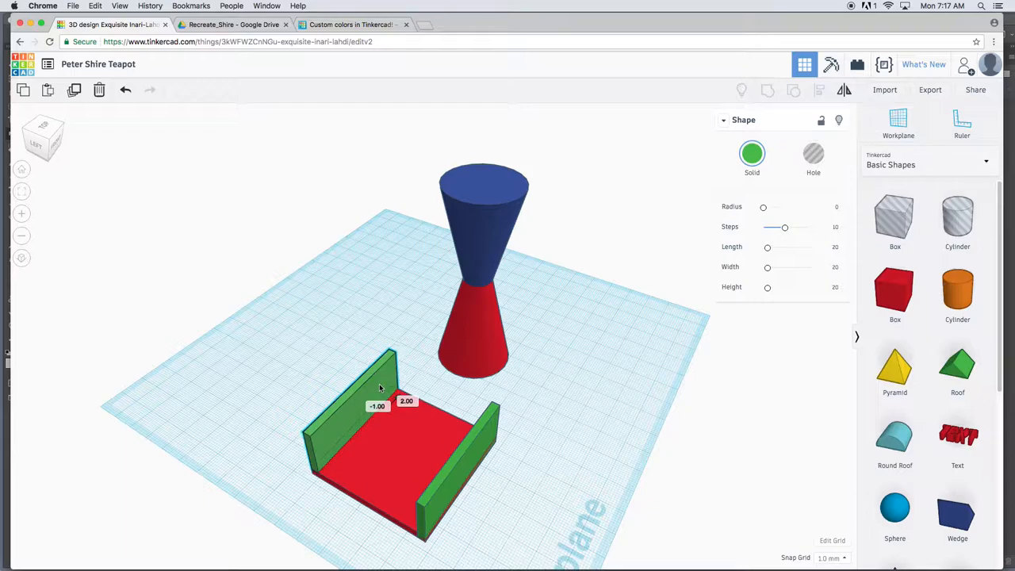
click(377, 380)
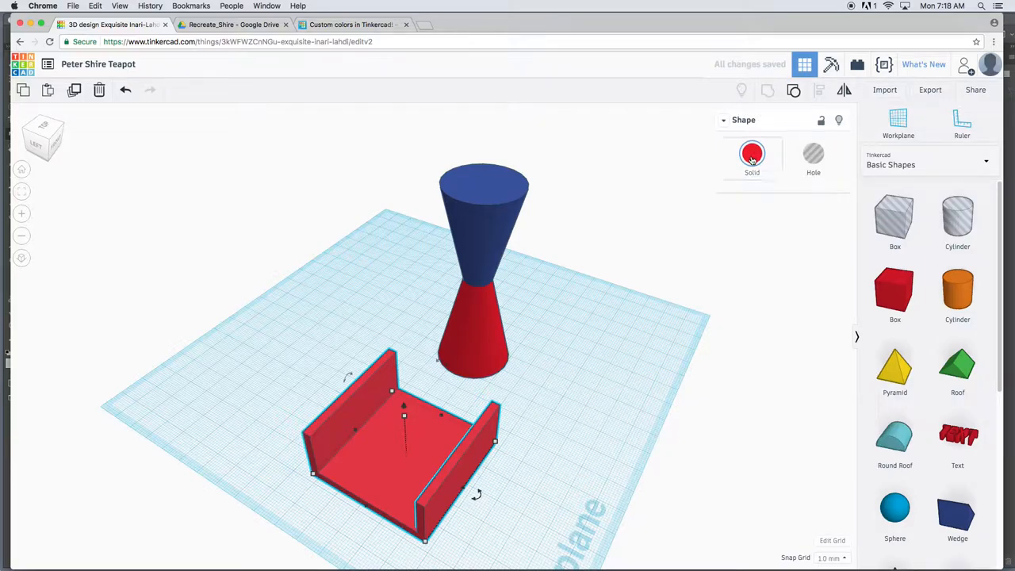
click(752, 153)
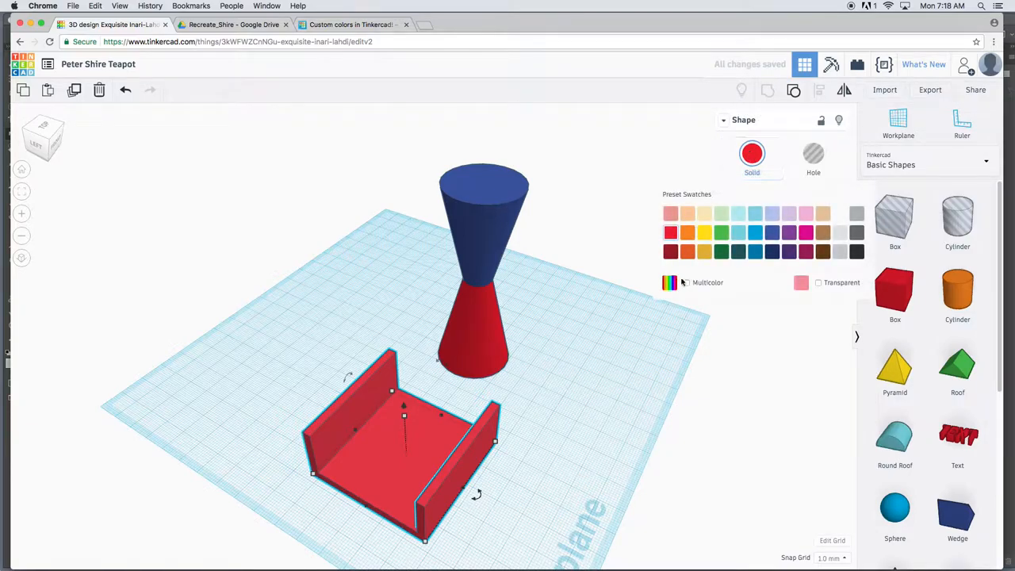
click(687, 282)
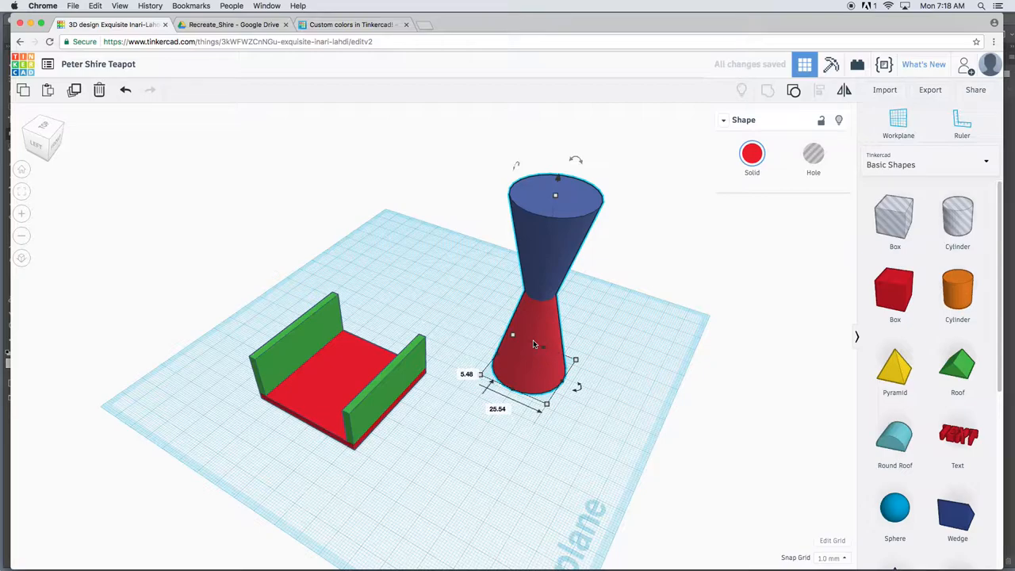
mouse_move(404, 129)
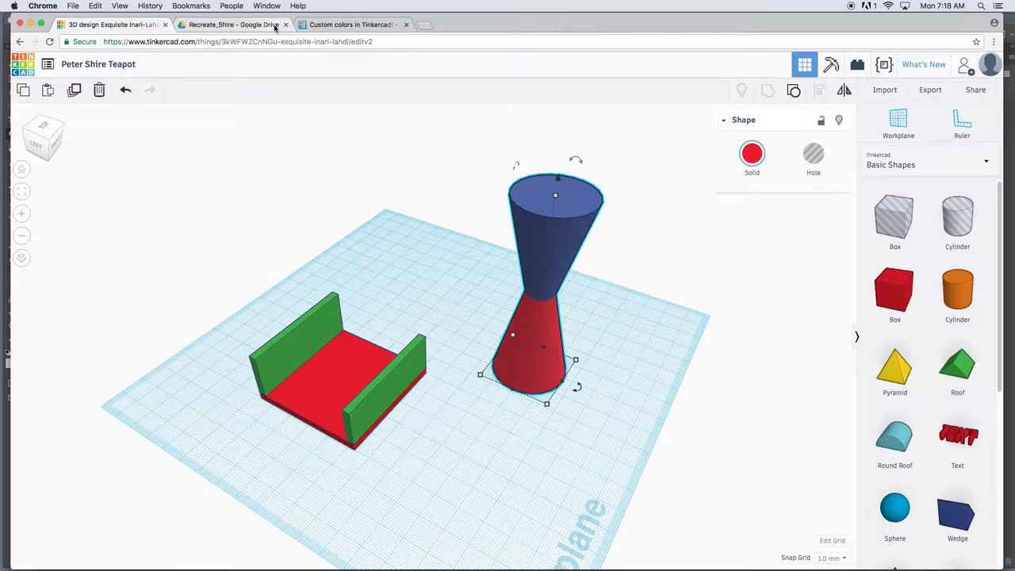
mouse_move(232, 24)
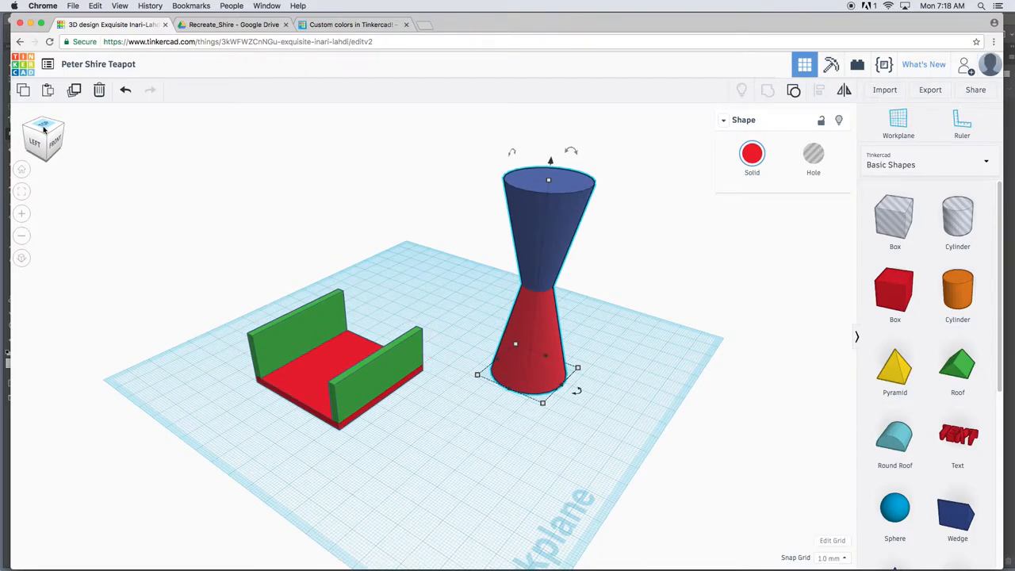
Step: View the scene from a corner angle, then close the teapot preview in Google Drive
click(44, 139)
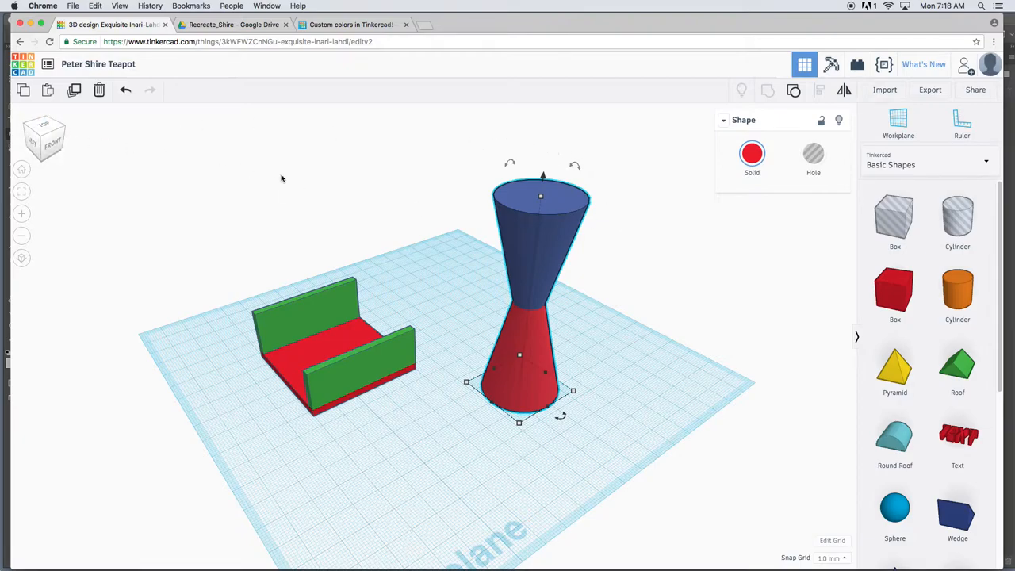
mouse_move(453, 171)
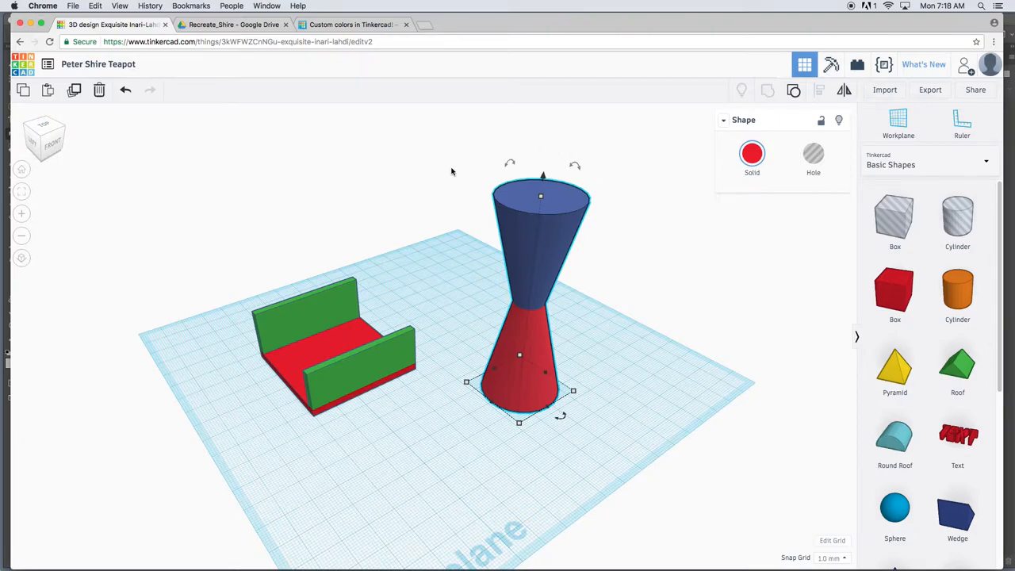
mouse_move(353, 111)
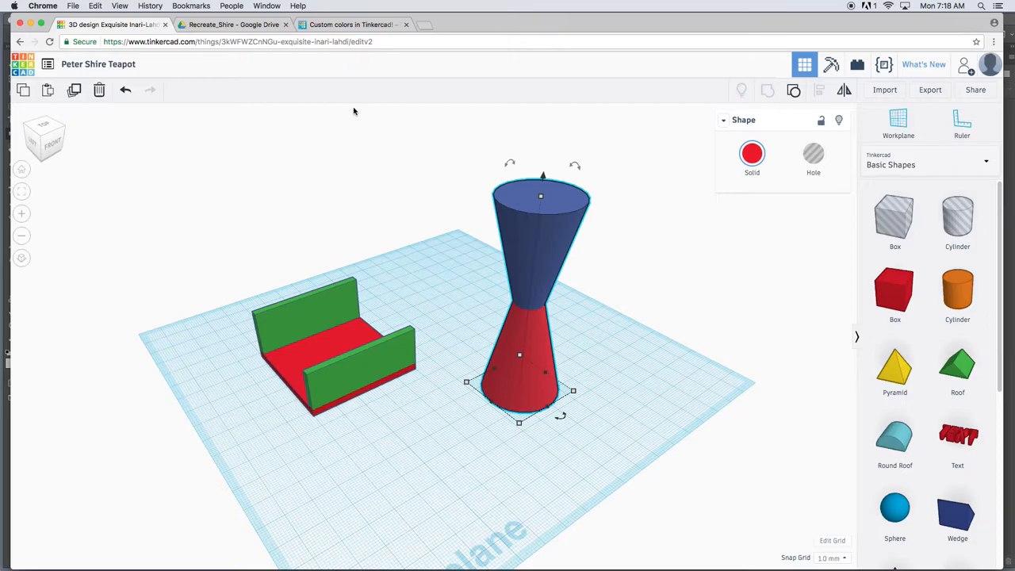
click(234, 25)
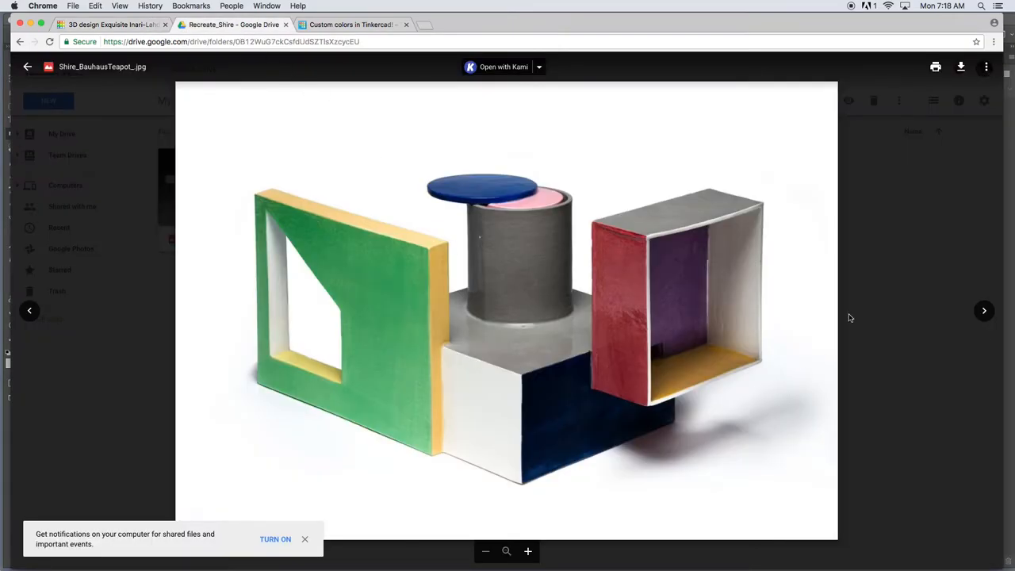
click(26, 67)
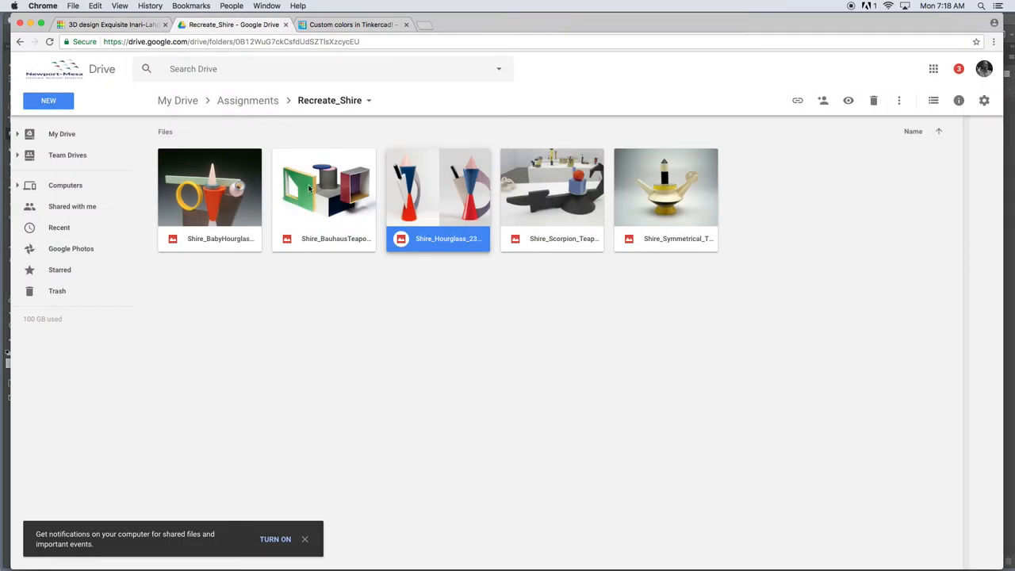
mouse_move(481, 188)
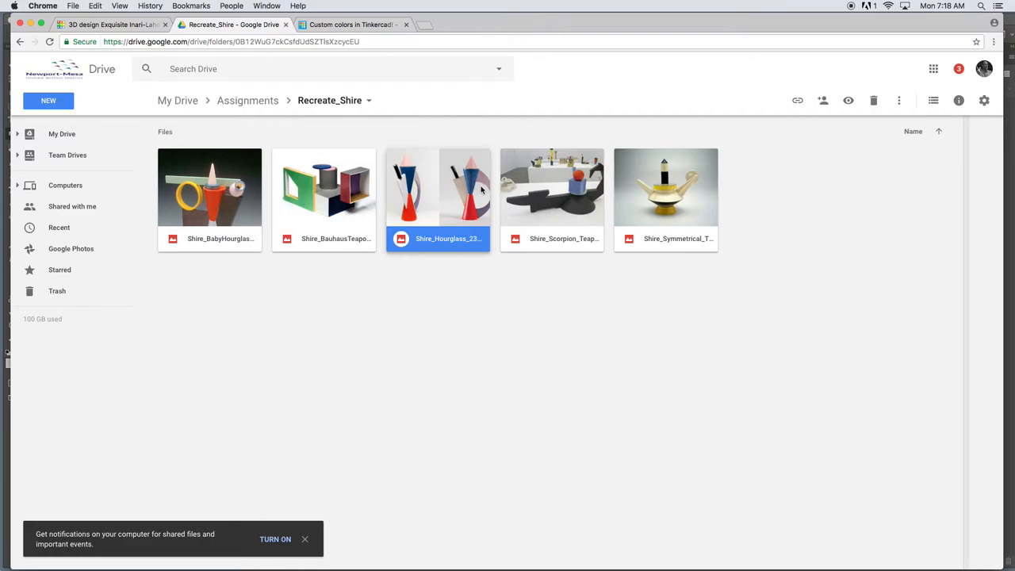